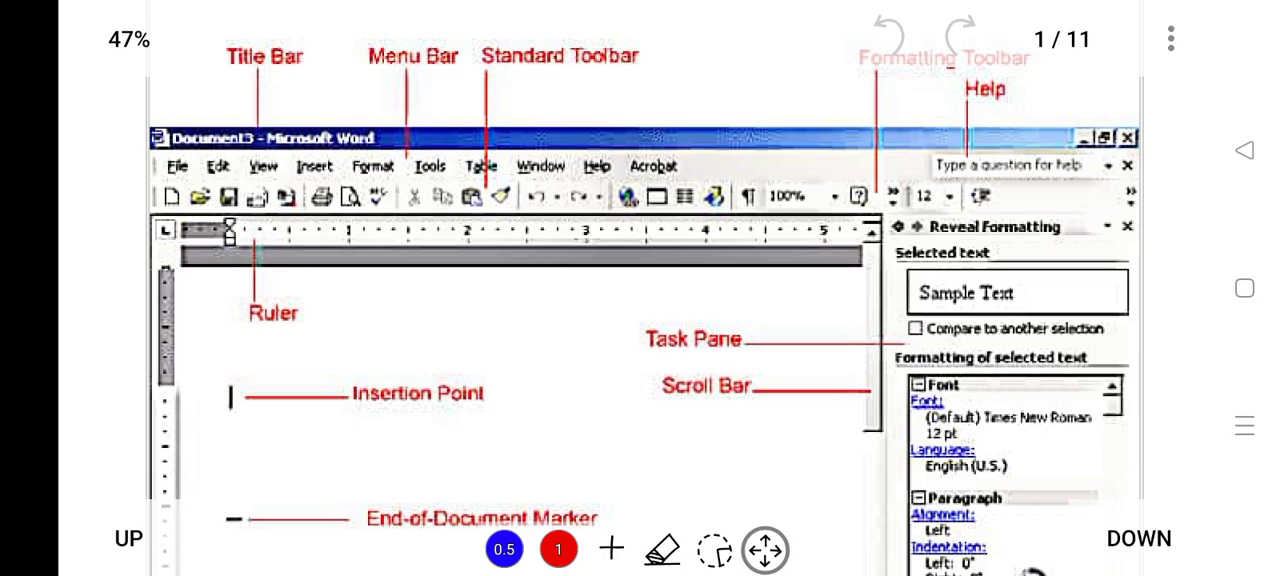
# Step: Circle the labelled parts of the Word window diagram with the red pen
pyautogui.click(558, 548)
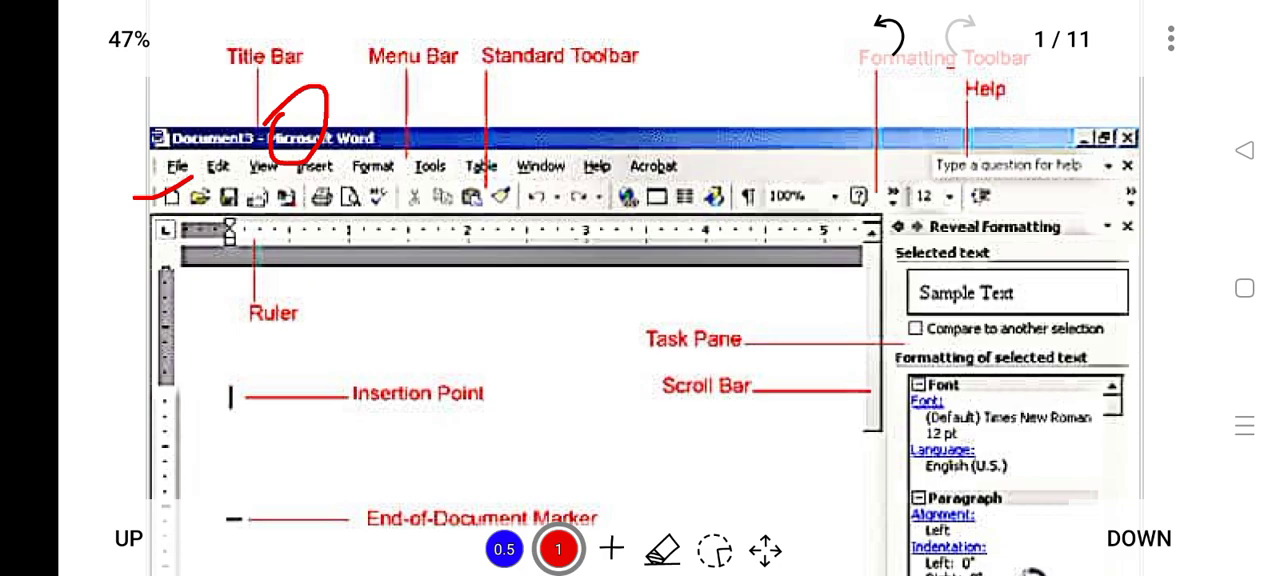
pyautogui.moveTo(124, 210); pyautogui.dragTo(280, 176)
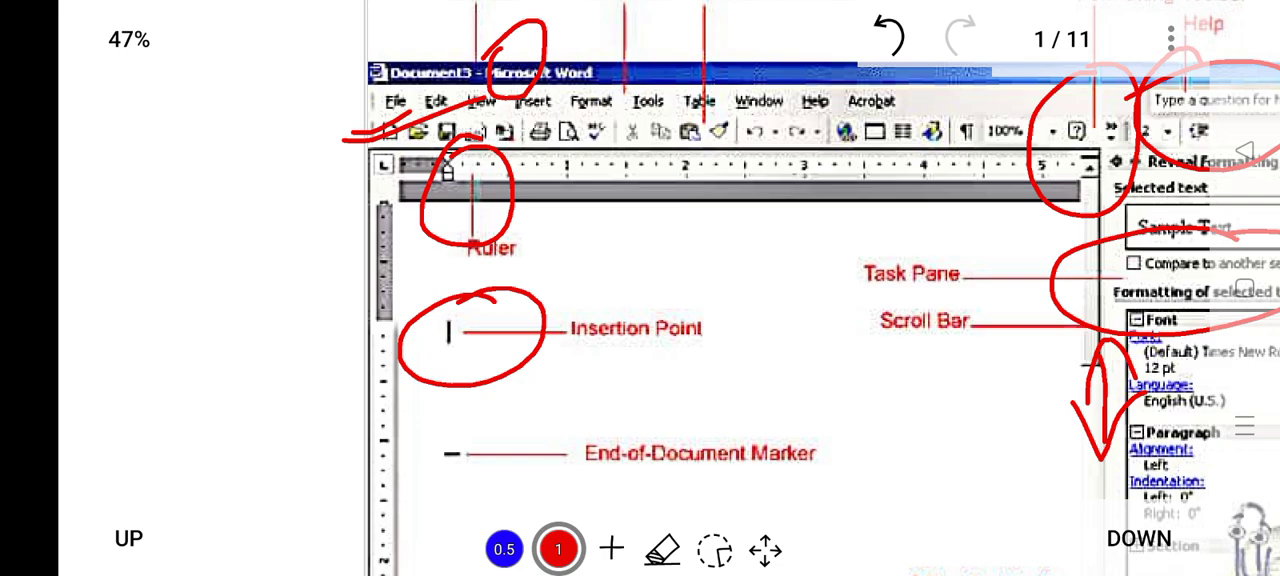
# Step: Circle the Scroll Bar label and Status Bar area in red, then reach the page 2 ribbon diagram
pyautogui.scroll(-3)
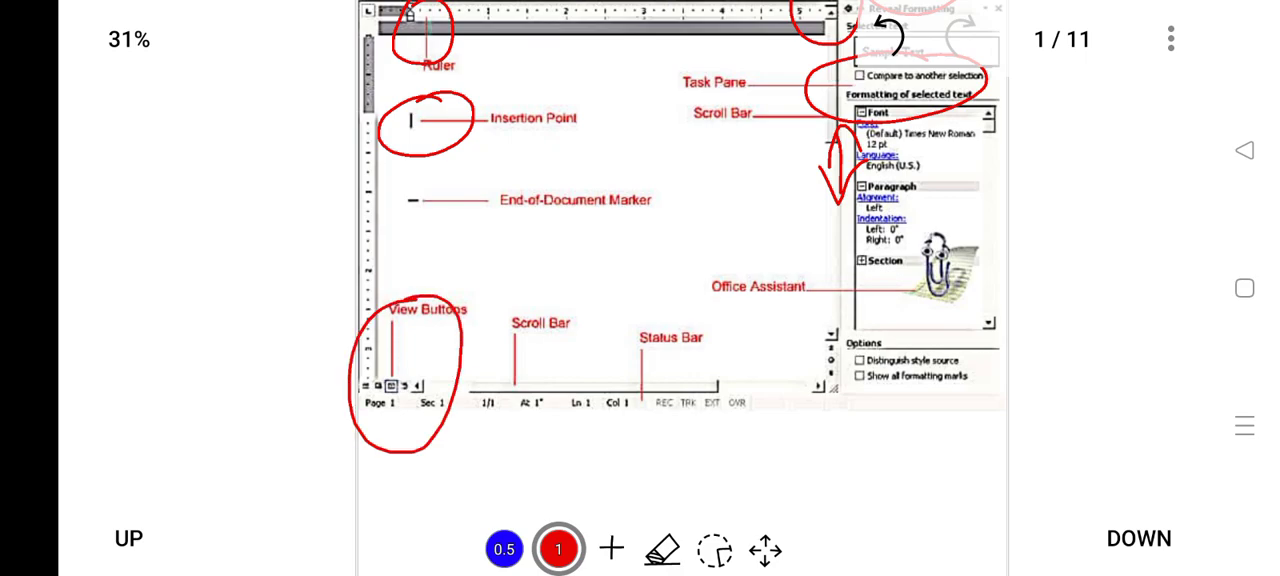
pyautogui.moveTo(500, 320); pyautogui.dragTo(576, 410)
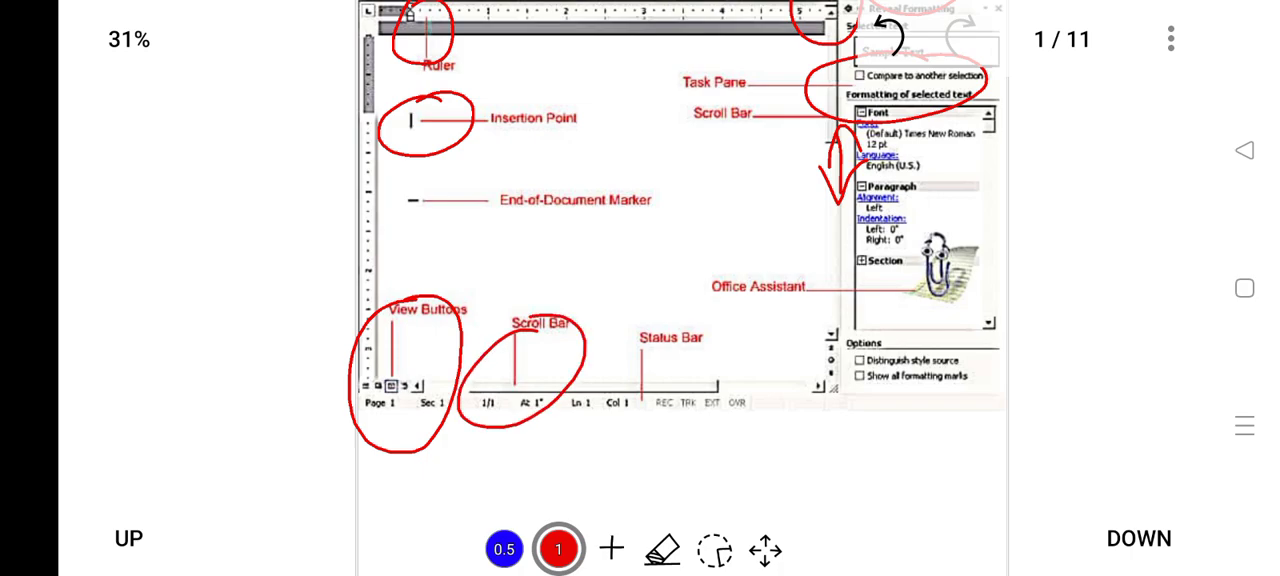
pyautogui.moveTo(480, 478); pyautogui.dragTo(700, 460)
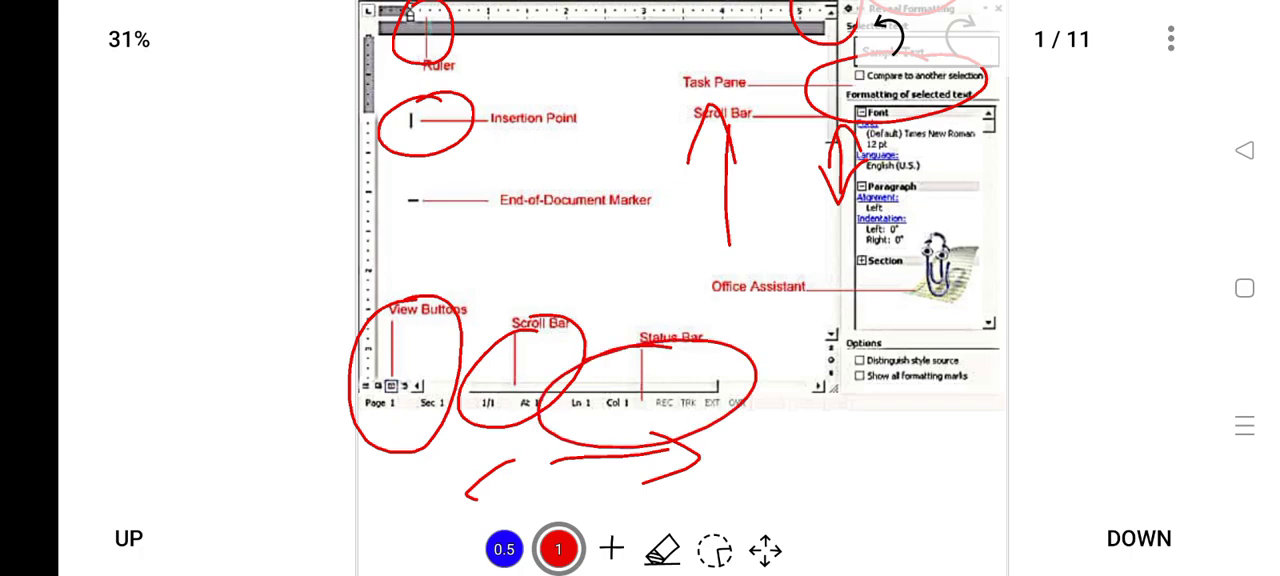
pyautogui.scroll(-3)
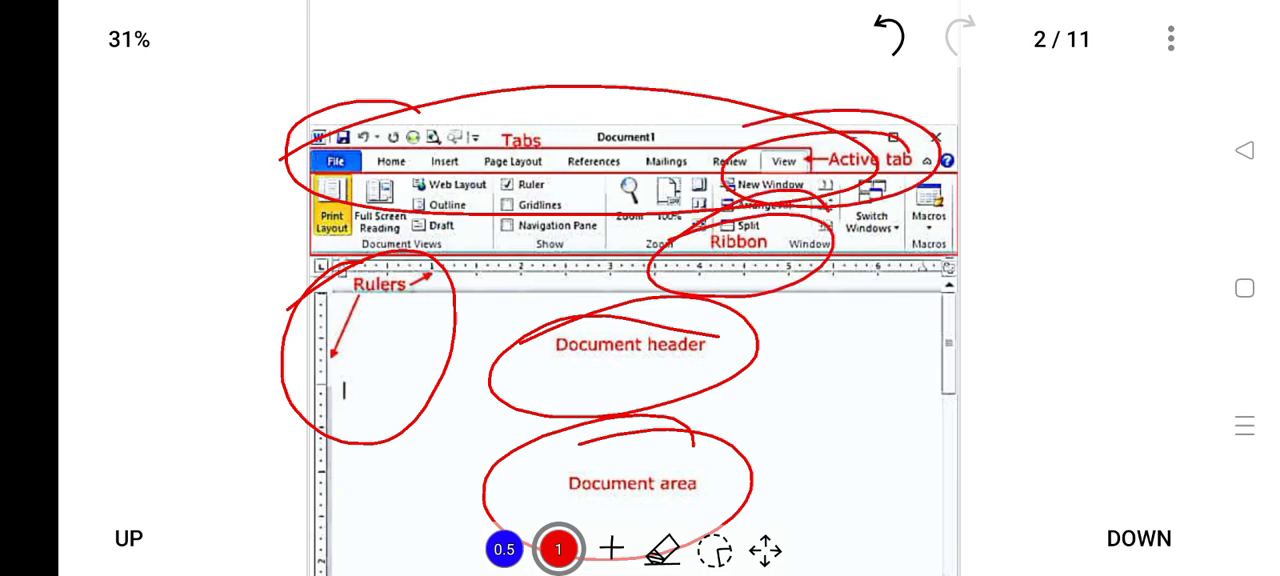
# Step: Reach page 3's Question Bank and tick the answer to question 1 in red
pyautogui.scroll(-3)
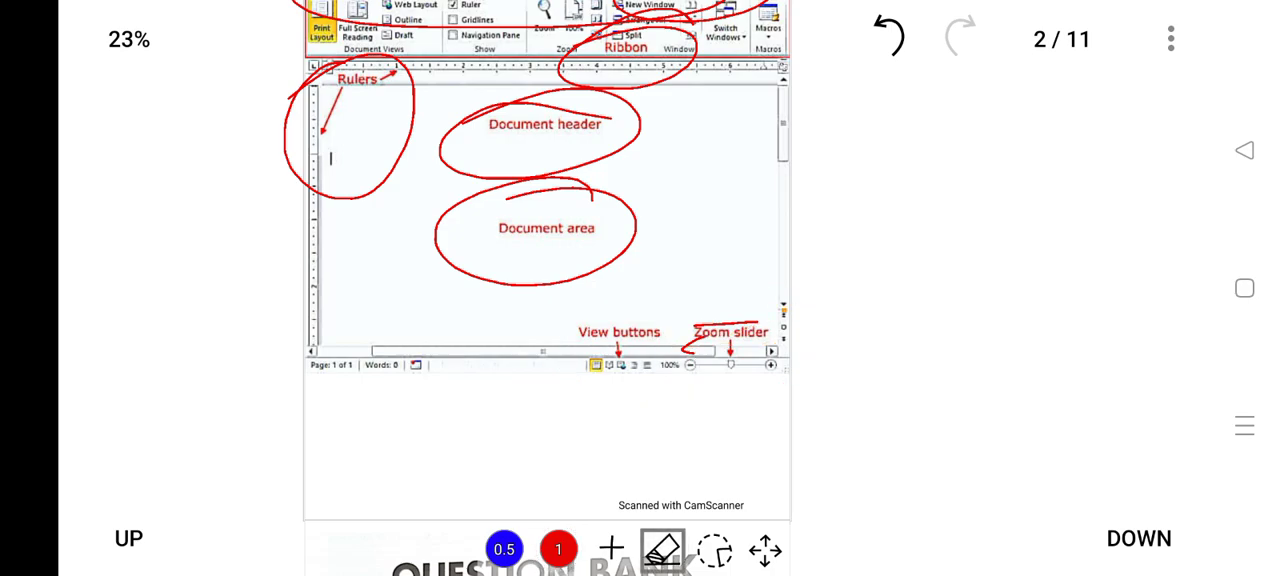
pyautogui.moveTo(730, 410); pyautogui.dragTo(828, 402)
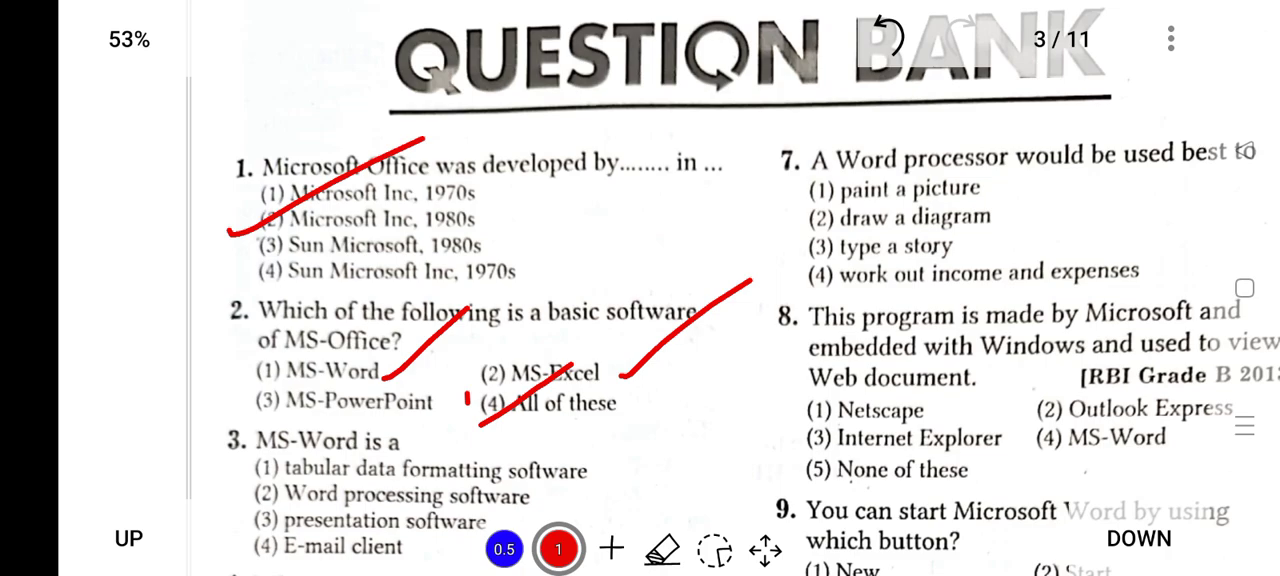
# Step: Tick All of these for question 2 and underline Word processing software for question 3
pyautogui.moveTo(470, 416); pyautogui.dragTo(570, 300)
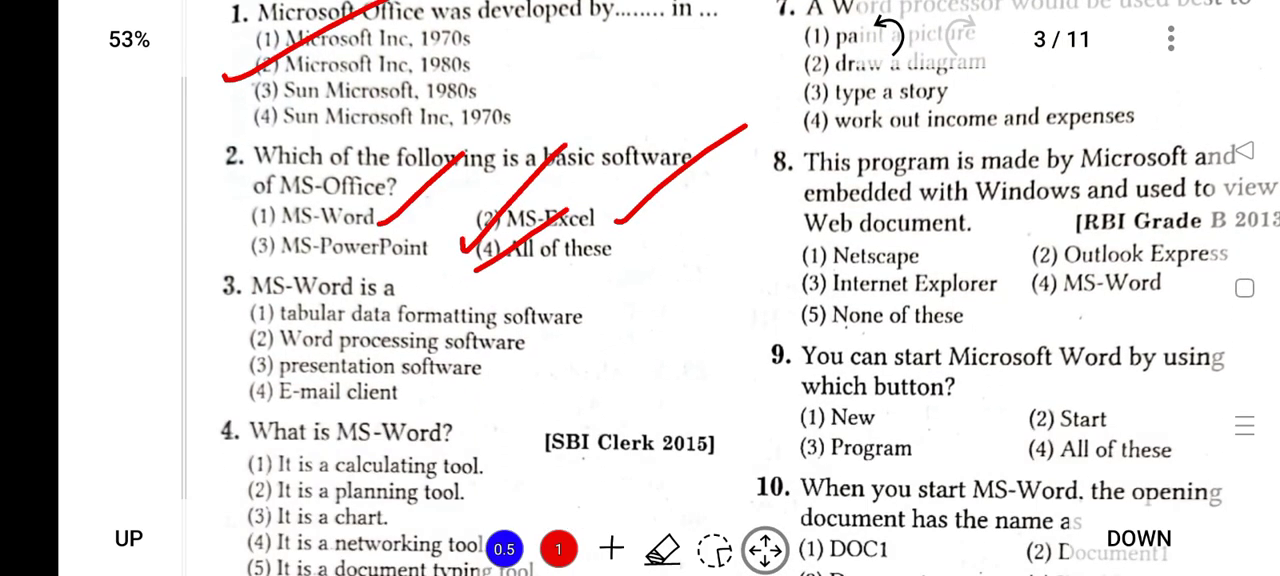
pyautogui.scroll(-3)
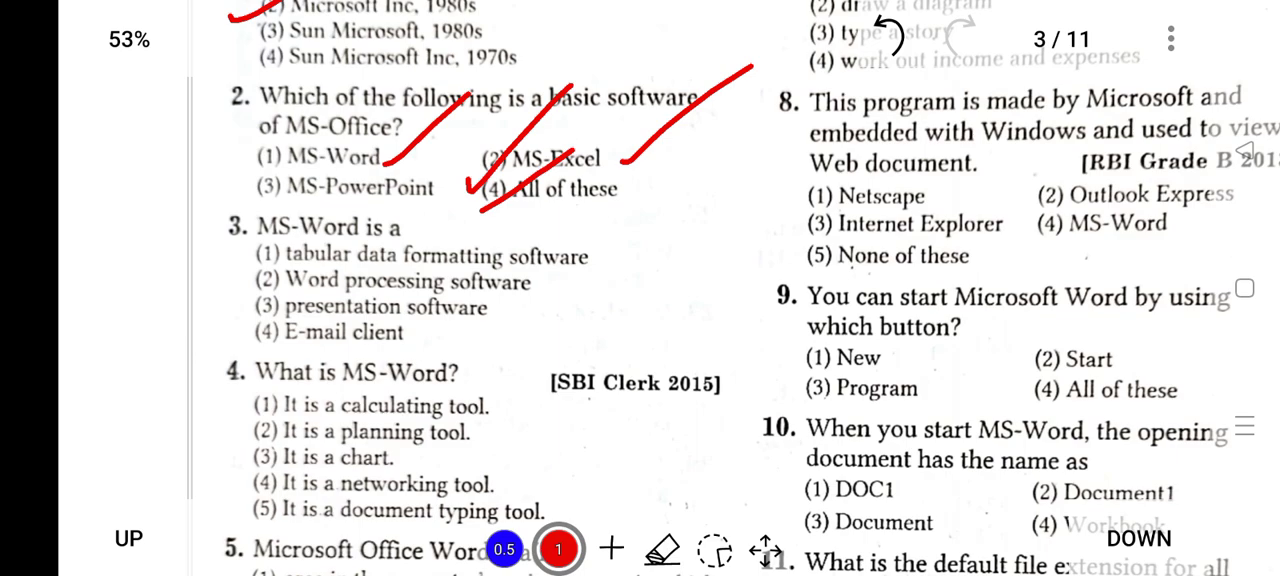
pyautogui.moveTo(248, 278); pyautogui.dragTo(378, 232)
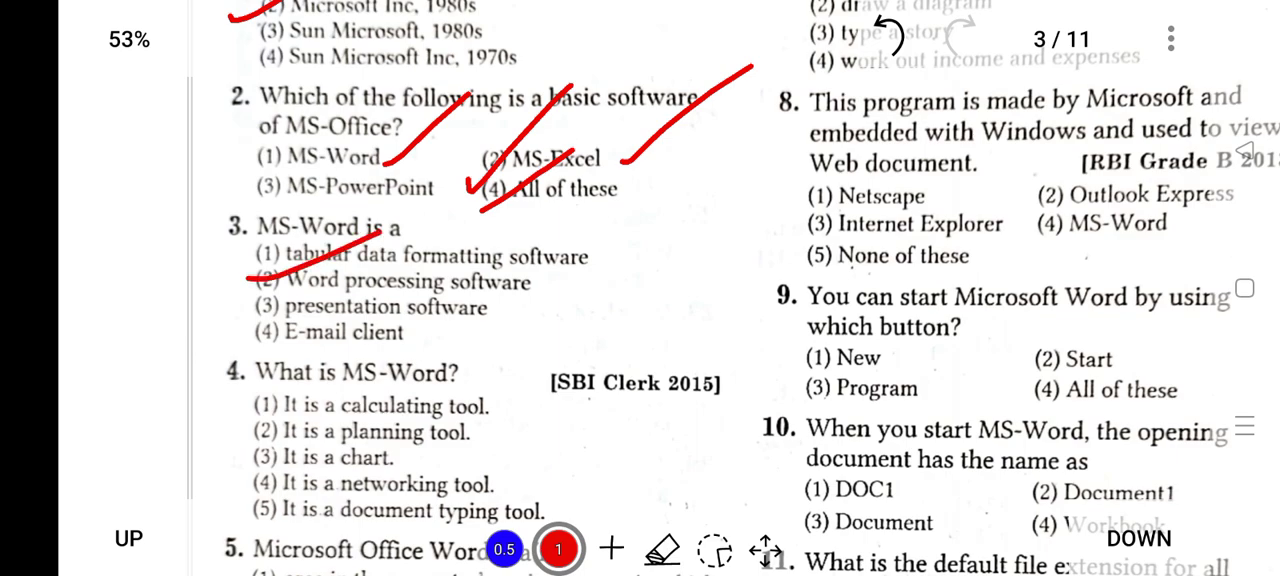
pyautogui.click(764, 548)
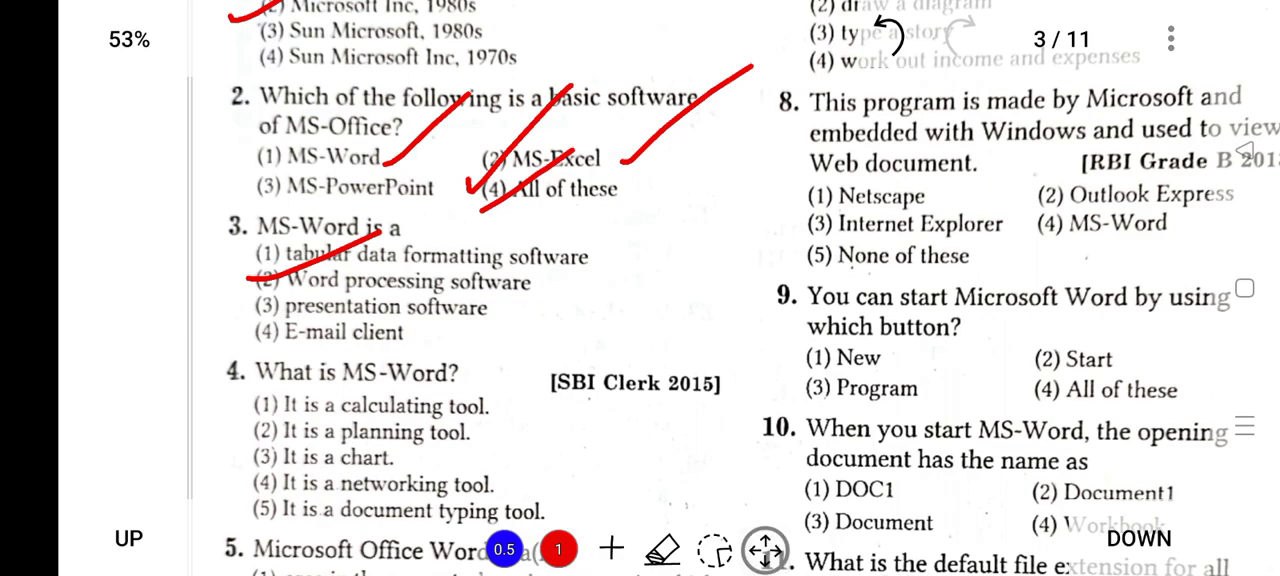
# Step: Tick It is a document typing tool as the answer to question 4
pyautogui.scroll(-3)
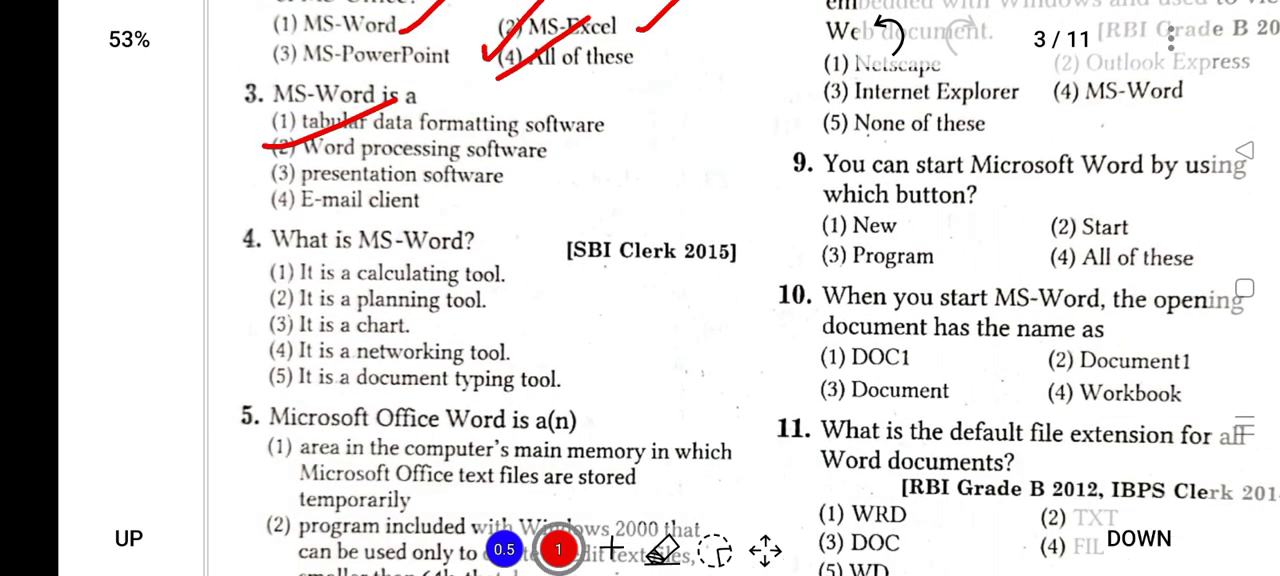
pyautogui.moveTo(244, 384); pyautogui.dragTo(470, 276)
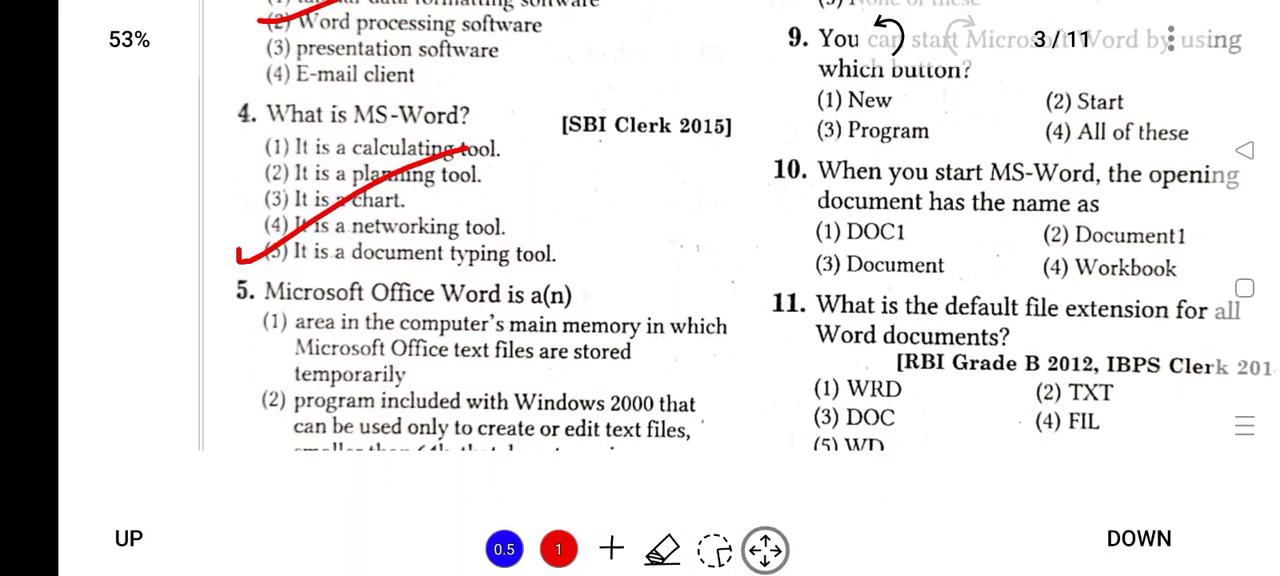
pyautogui.scroll(-3)
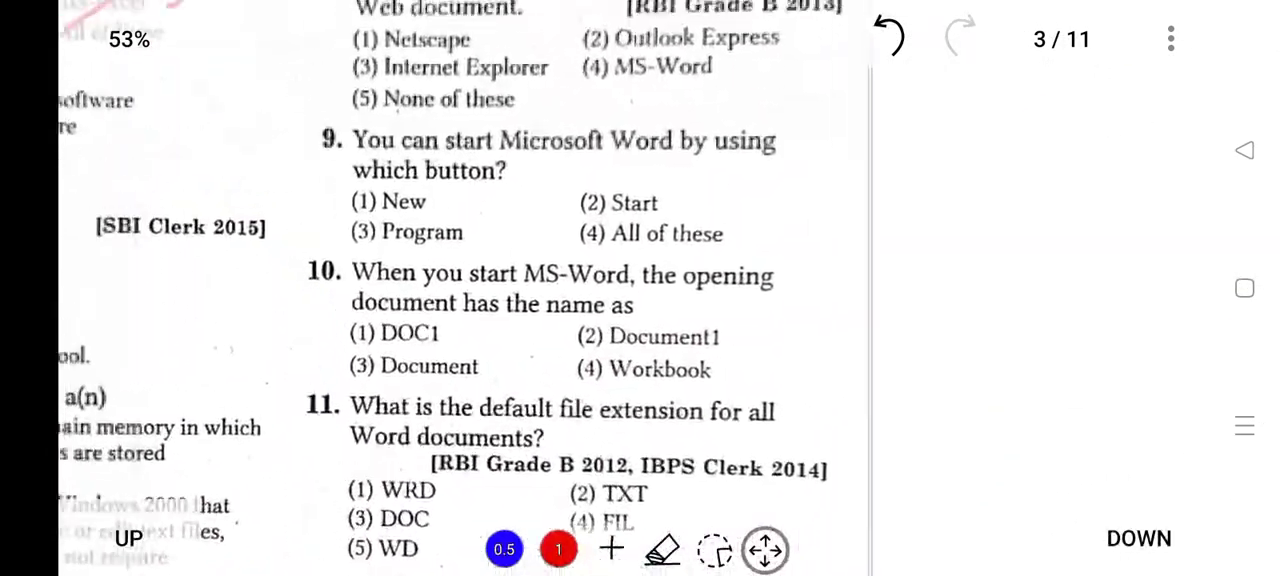
# Step: Tick MS-Word as the answer to question 8 with the red pen
pyautogui.scroll(-3)
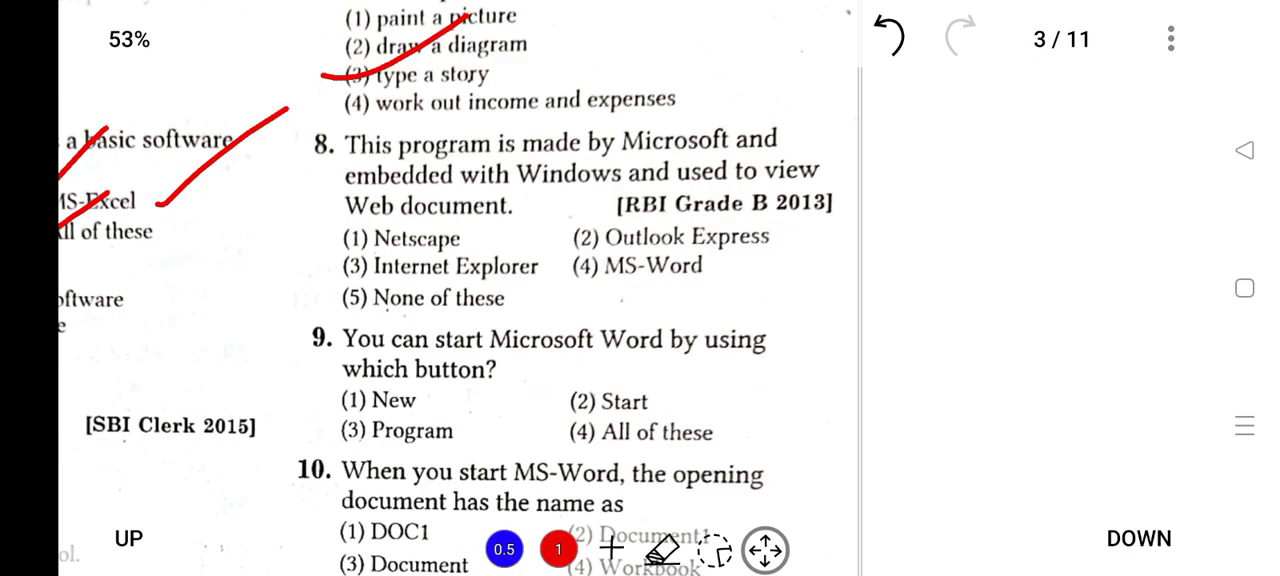
pyautogui.click(558, 548)
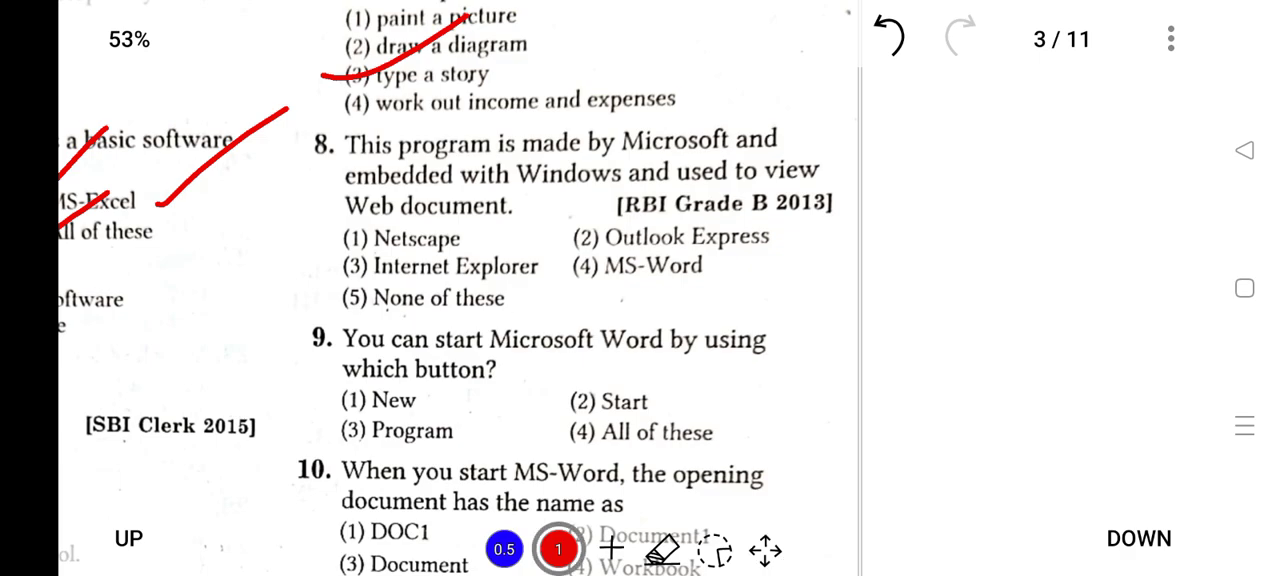
pyautogui.moveTo(564, 270); pyautogui.dragTo(720, 180)
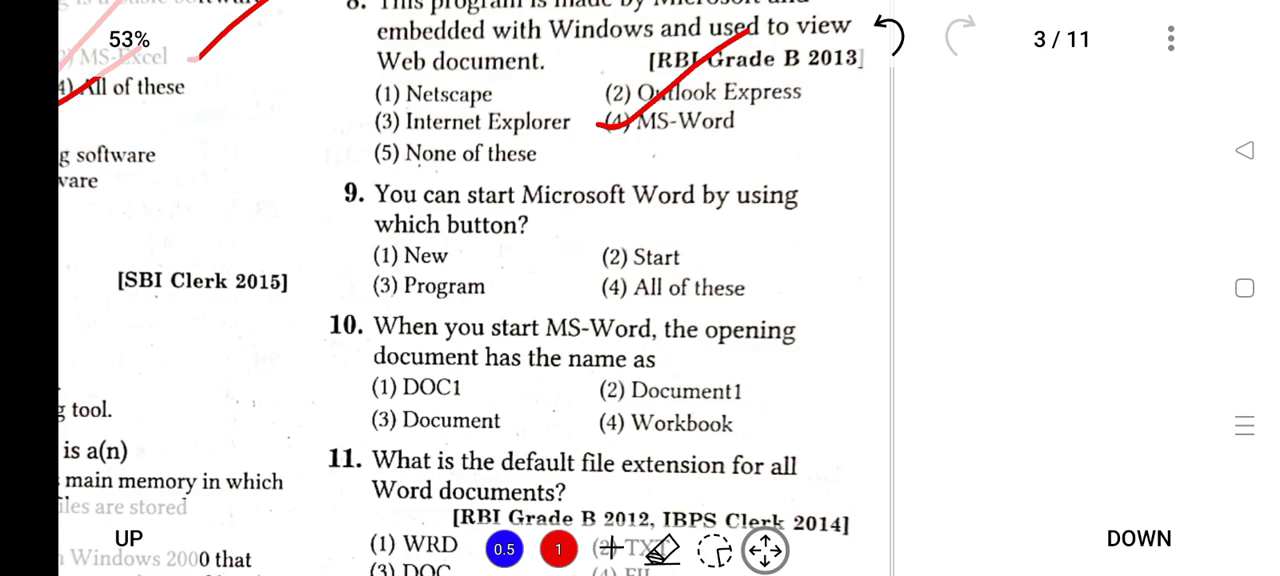
pyautogui.click(558, 548)
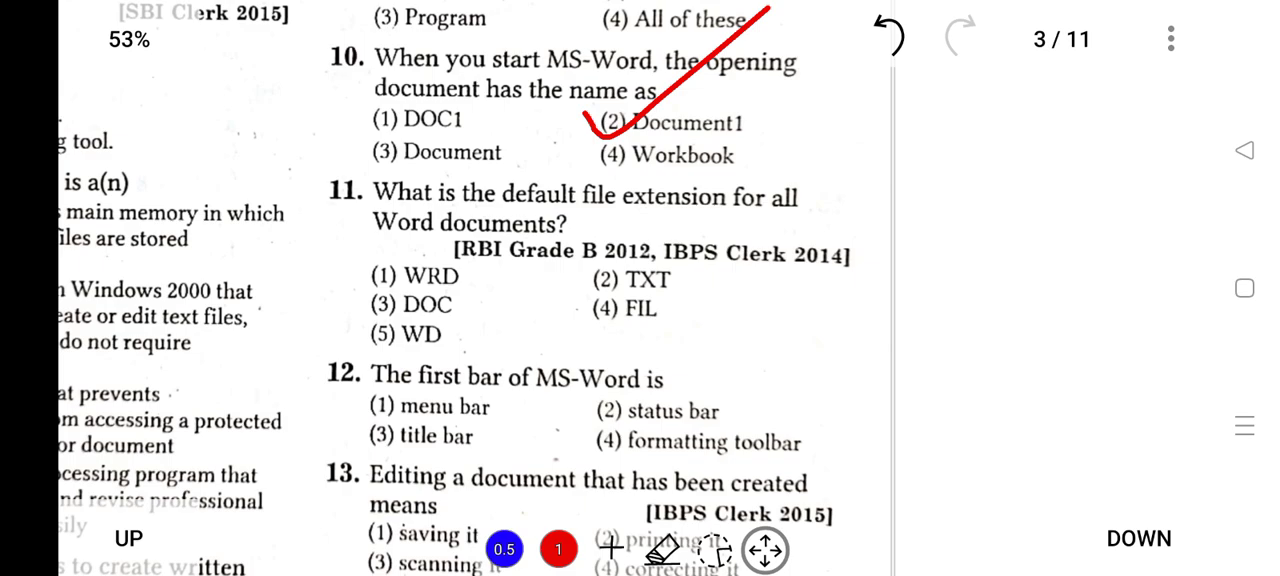
pyautogui.click(558, 548)
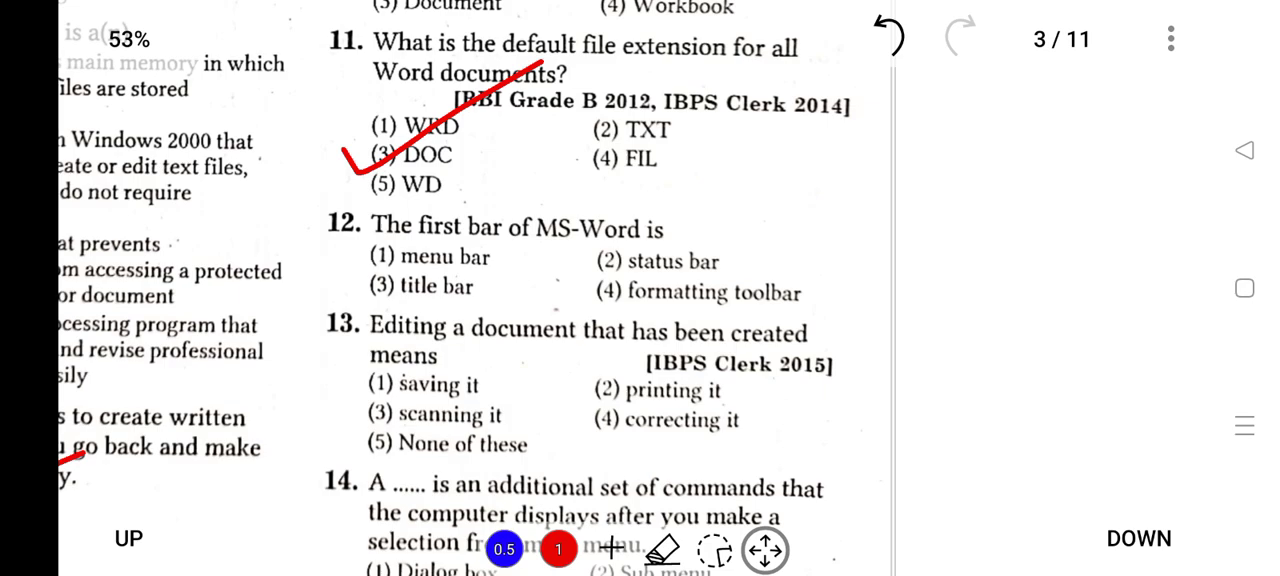
# Step: Tick title bar for question 12 and correcting it for question 13, leaving a stray margin line
pyautogui.click(558, 550)
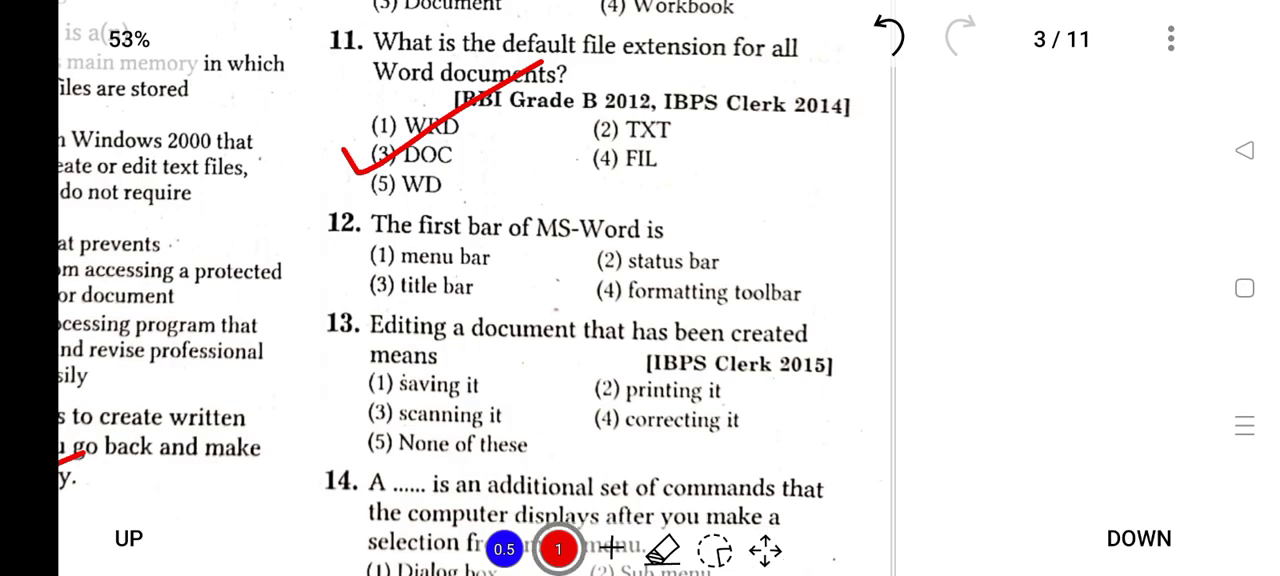
pyautogui.moveTo(330, 300); pyautogui.dragTo(510, 204)
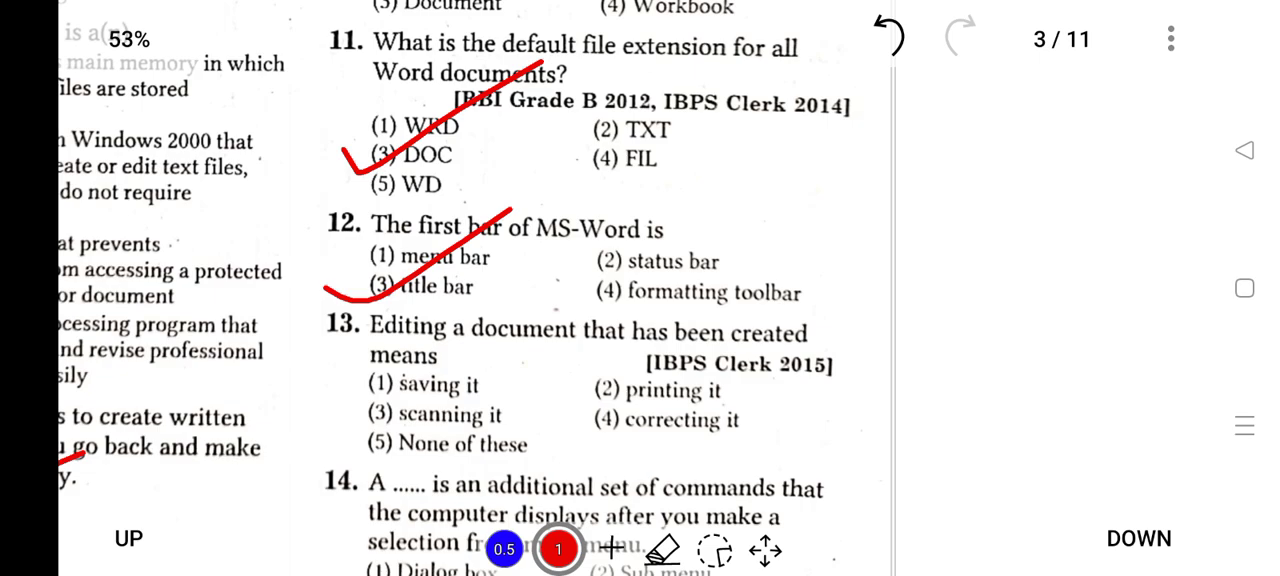
pyautogui.moveTo(600, 444); pyautogui.dragTo(740, 340)
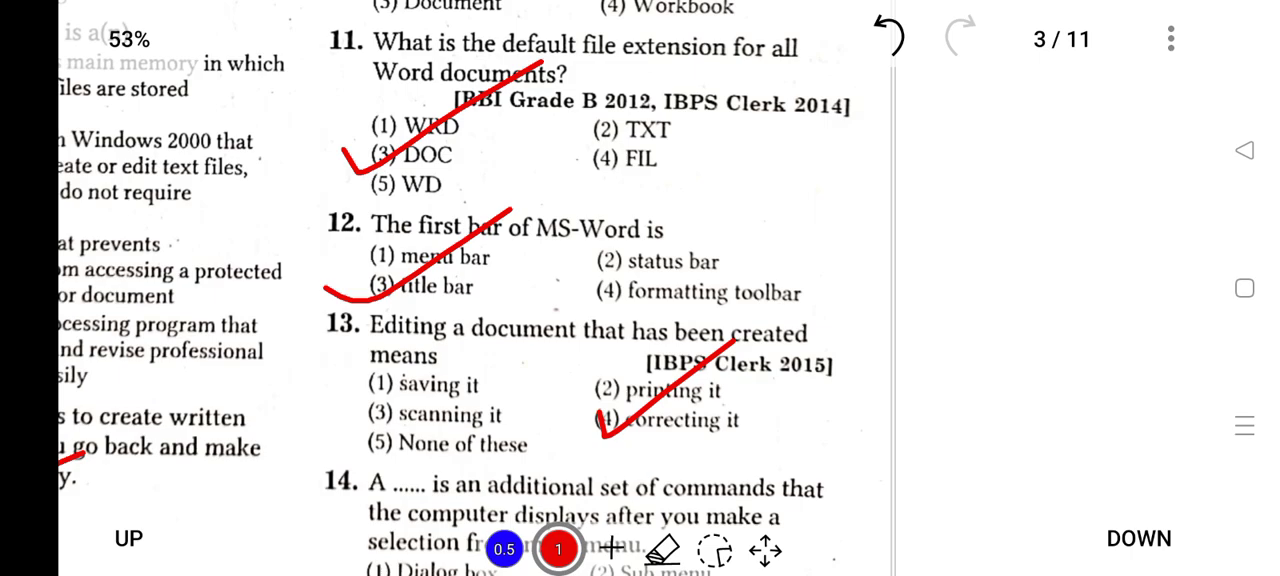
pyautogui.moveTo(884, 330); pyautogui.dragTo(878, 488)
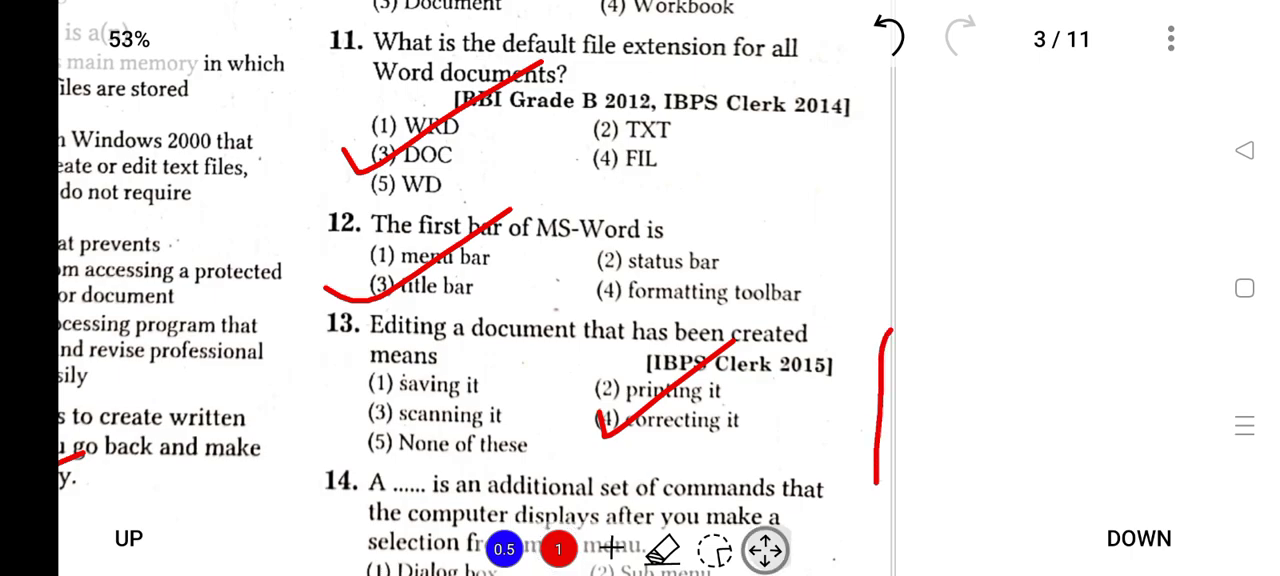
pyautogui.scroll(-3)
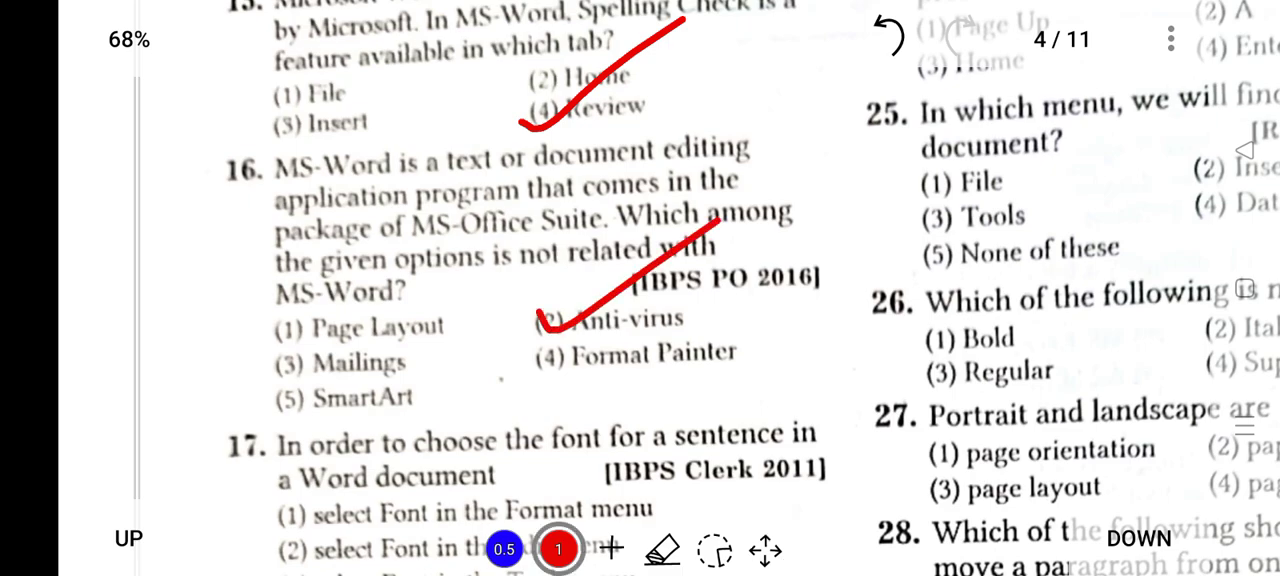
# Step: Tick select Font in the Format menu as the answer to question 17
pyautogui.moveTo(720, 336); pyautogui.dragTo(860, 230)
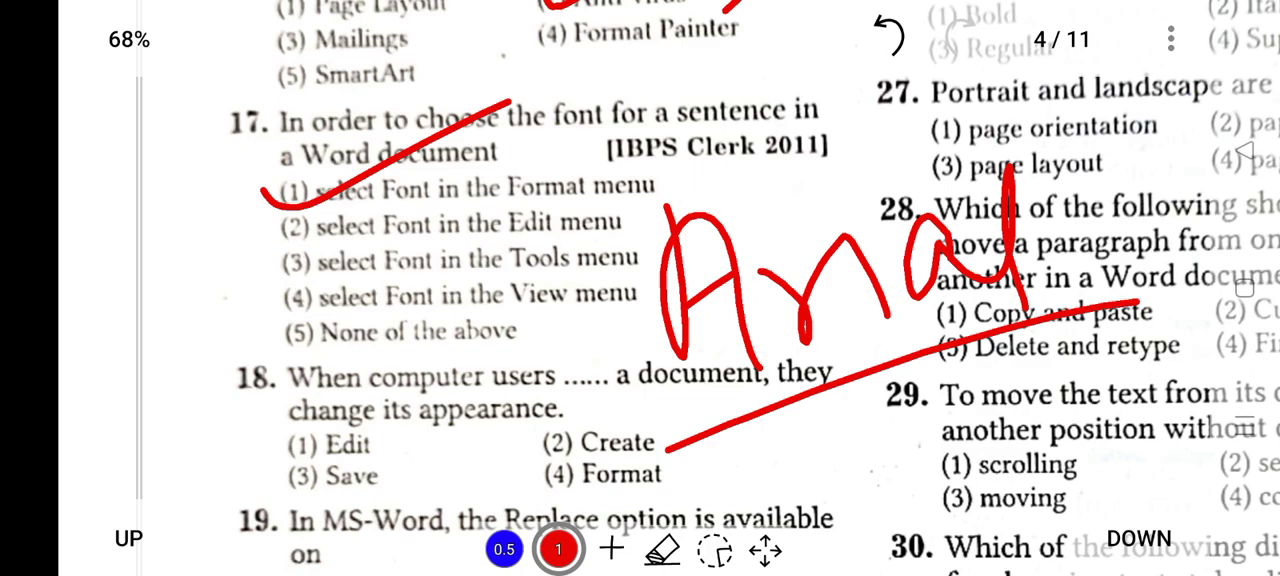
# Step: Erase the handwritten Arial example and tick Edit menu for question 19
pyautogui.click(664, 550)
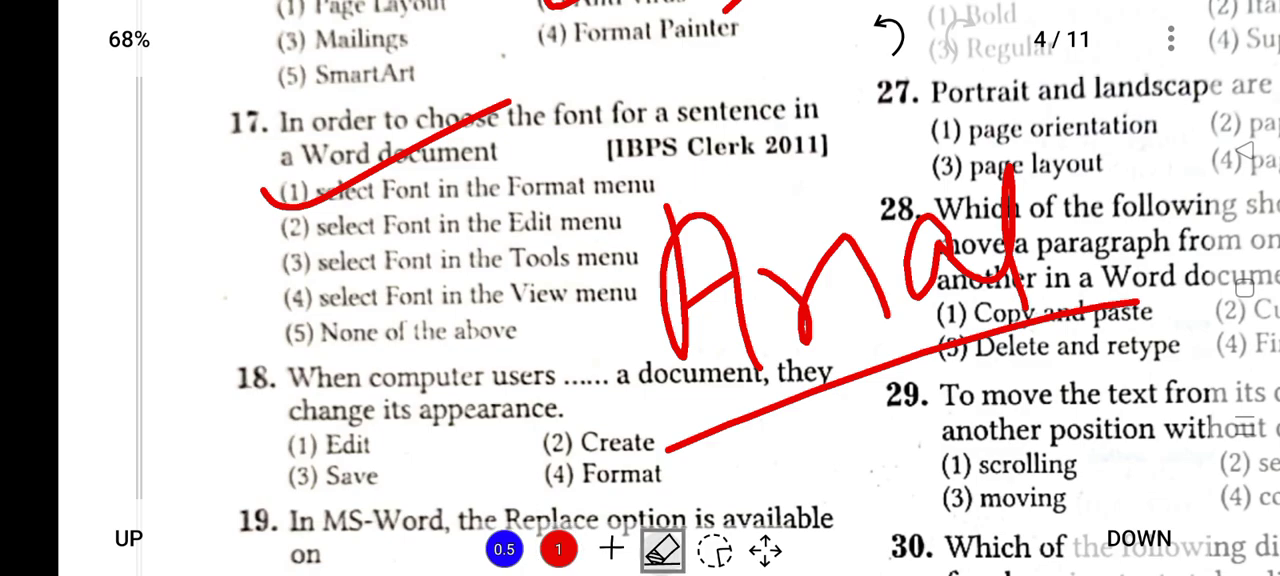
pyautogui.scroll(-3)
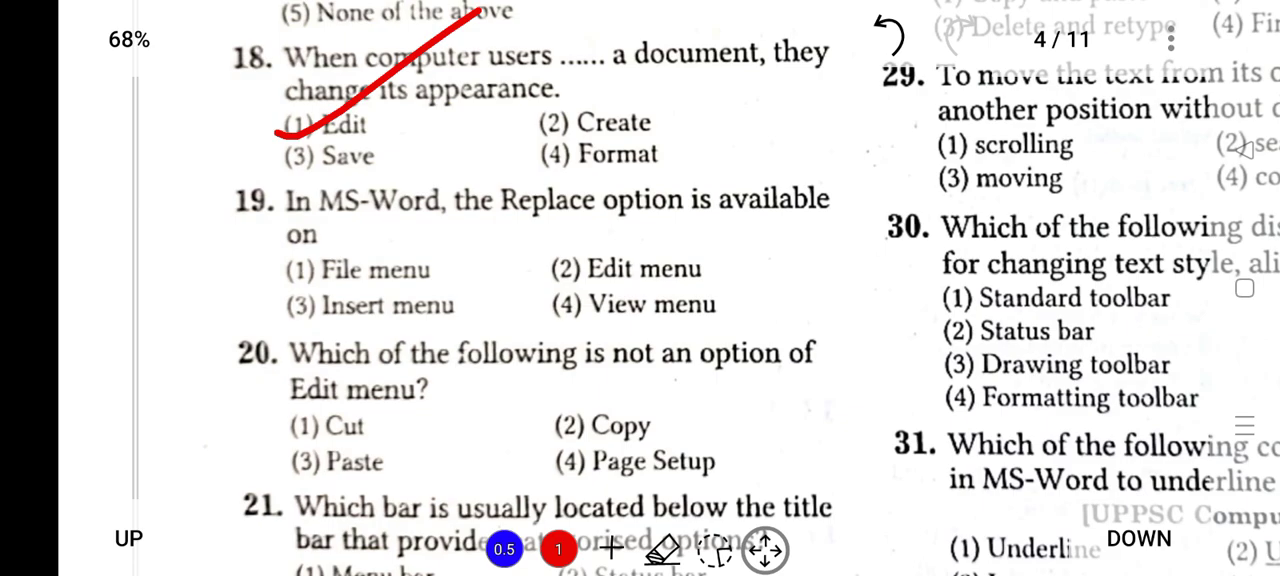
pyautogui.moveTo(536, 280); pyautogui.dragTo(730, 176)
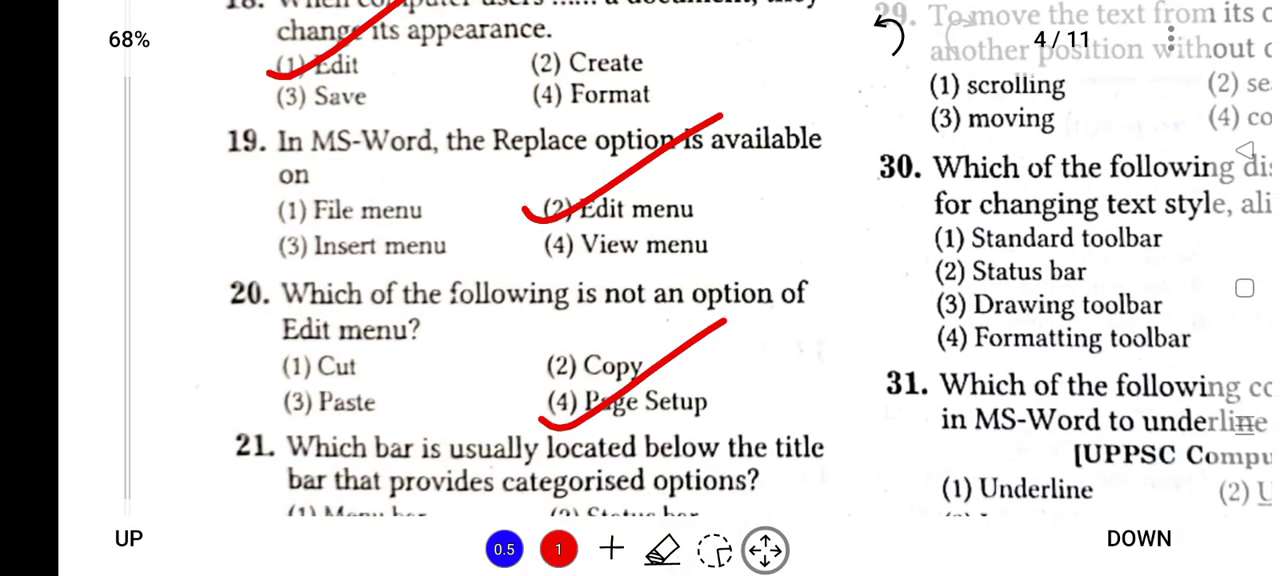
# Step: Bring questions 21 and 22 into view further down page 4
pyautogui.scroll(-3)
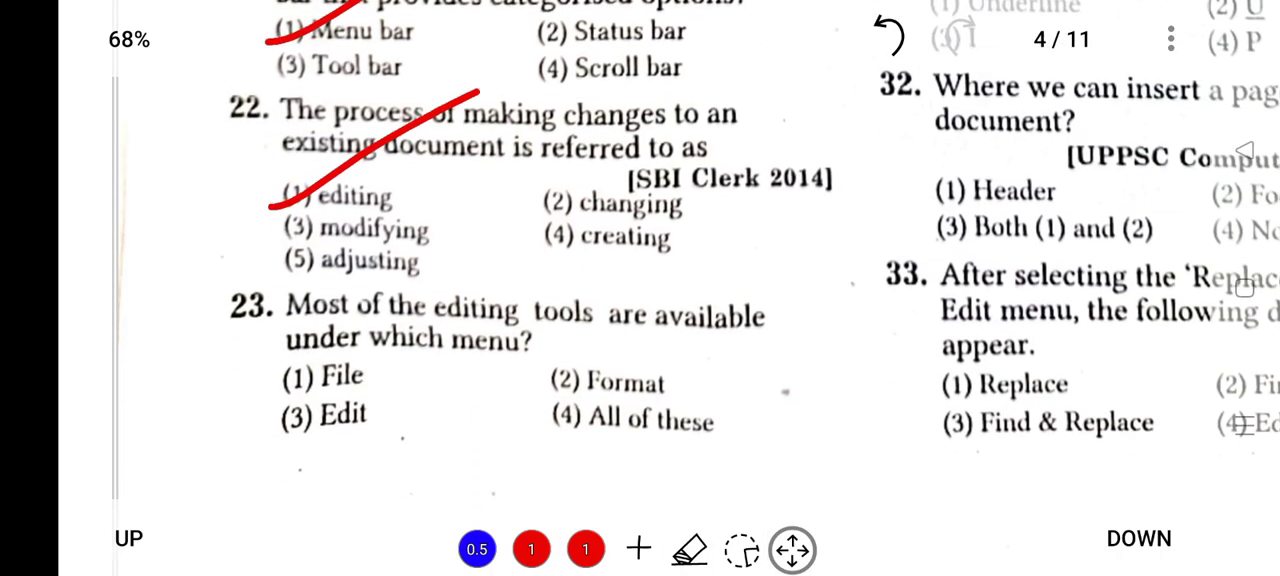
# Step: Tick Regular for question 26 and page orientation for question 27 in red
pyautogui.click(532, 548)
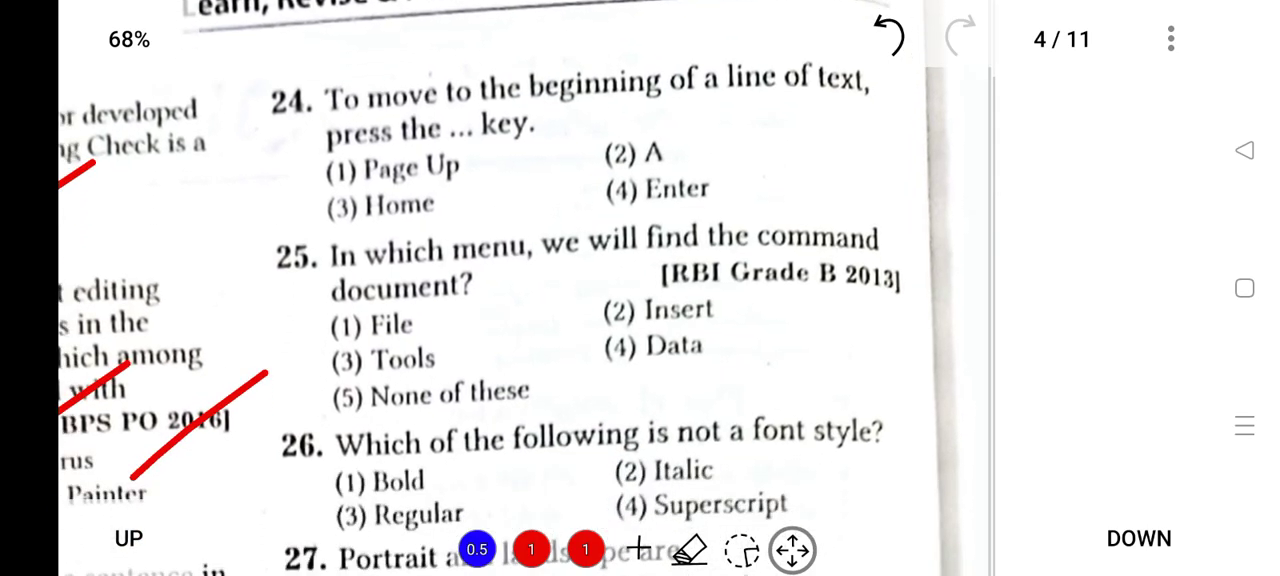
pyautogui.moveTo(320, 240); pyautogui.dragTo(480, 104)
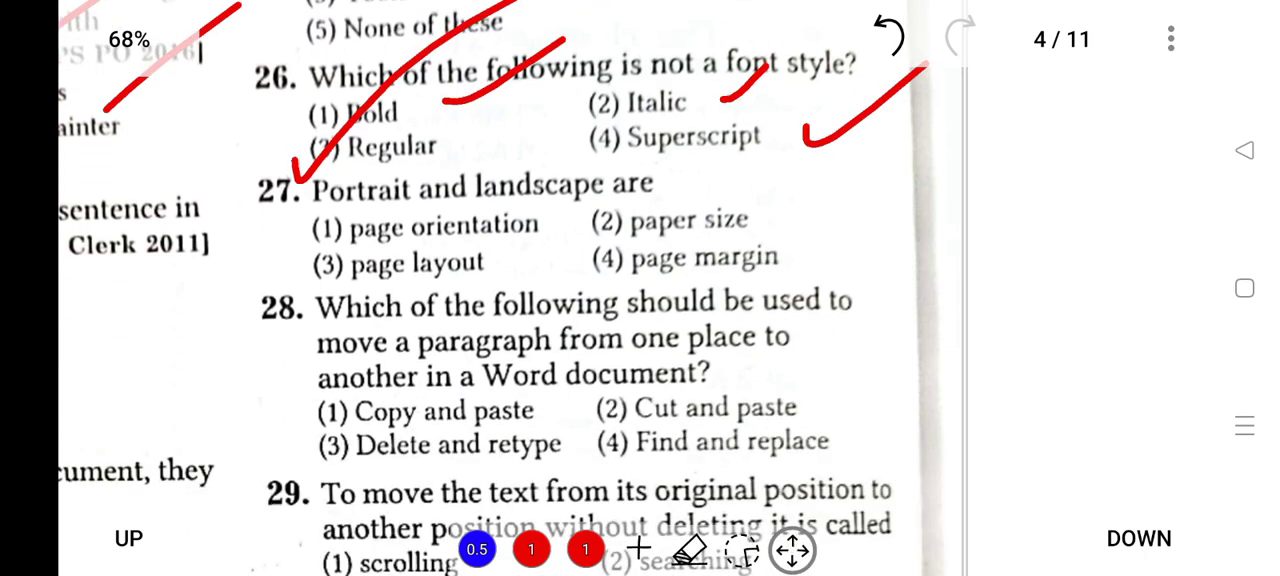
pyautogui.click(532, 548)
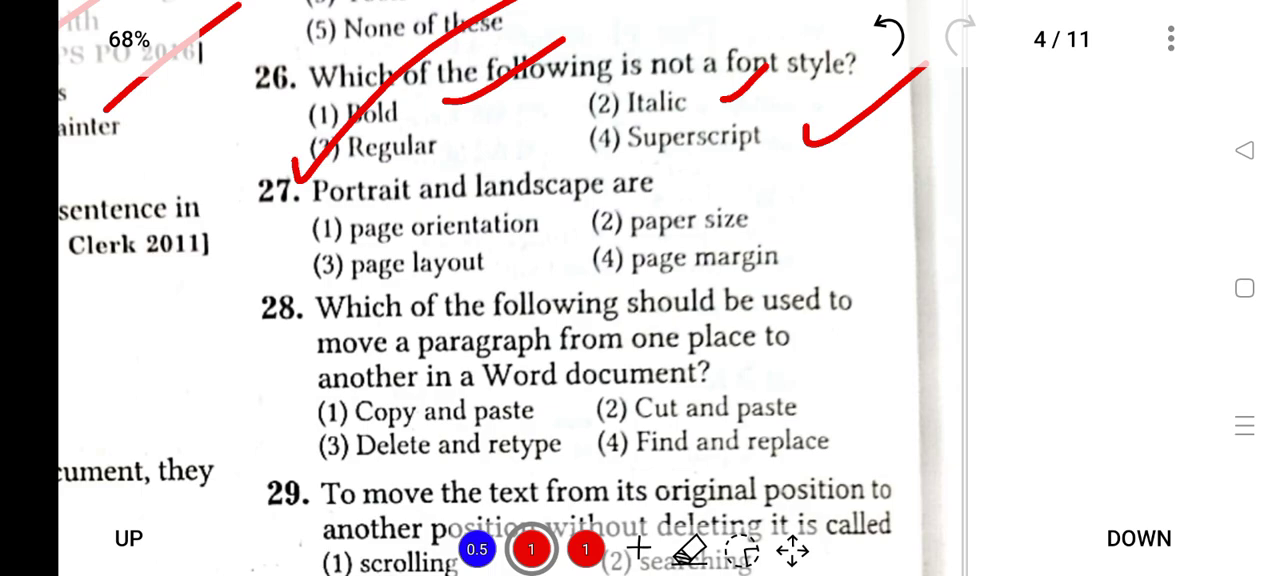
pyautogui.moveTo(816, 270); pyautogui.dragTo(1064, 384)
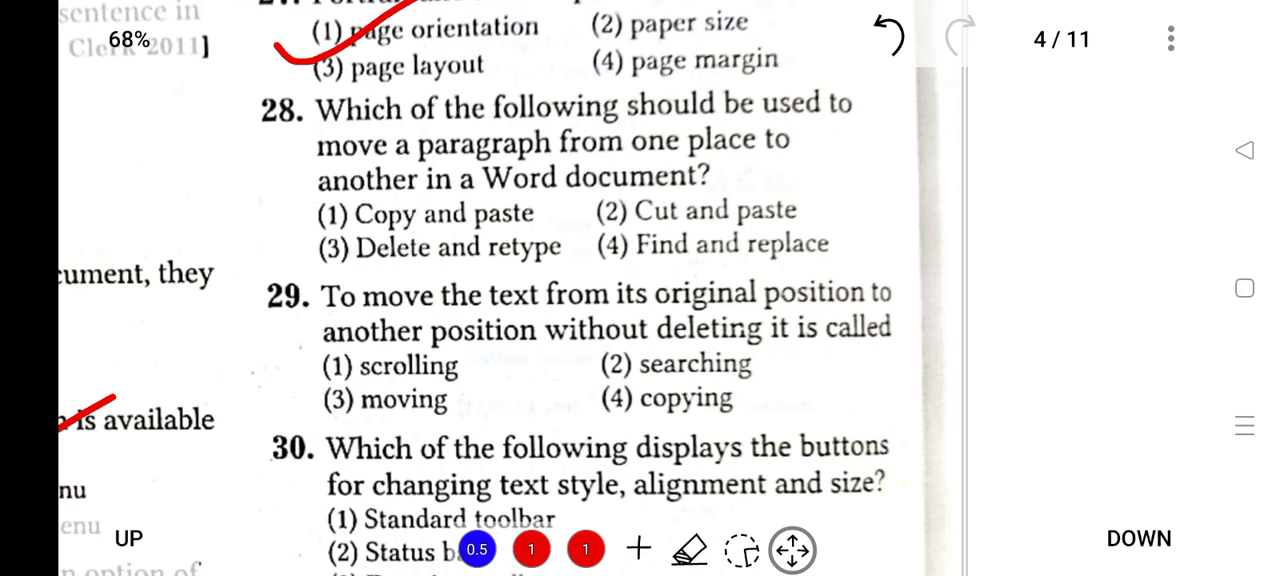
# Step: Tick Cut and paste for question 28 and clear the extra boxed scribbles
pyautogui.moveTo(590, 230); pyautogui.dragTo(710, 160)
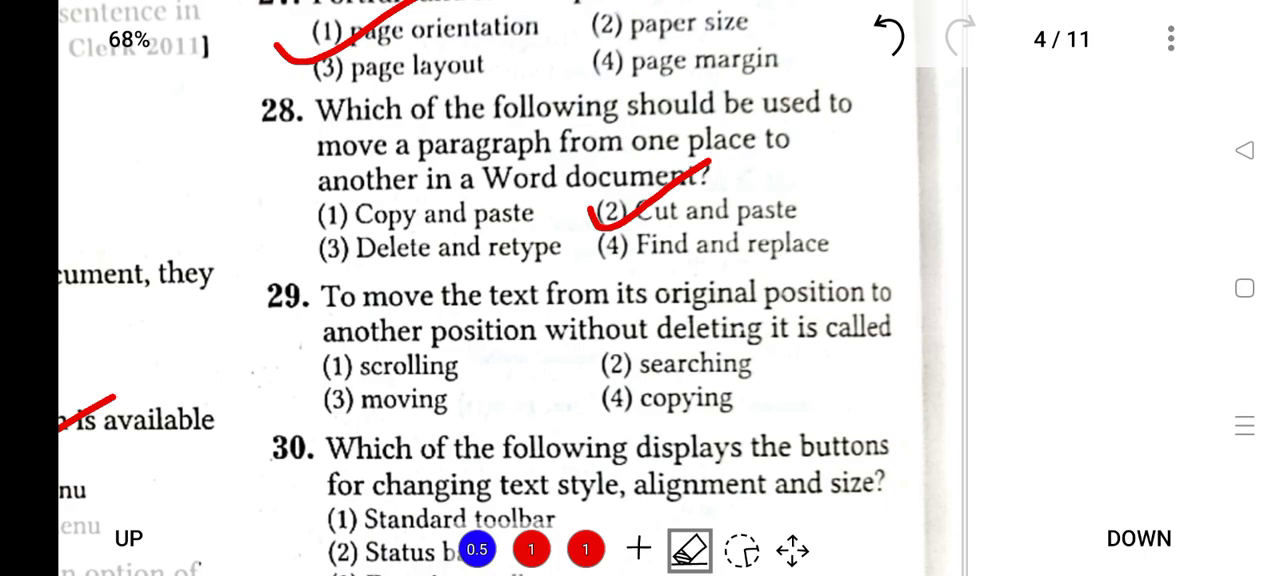
pyautogui.click(584, 548)
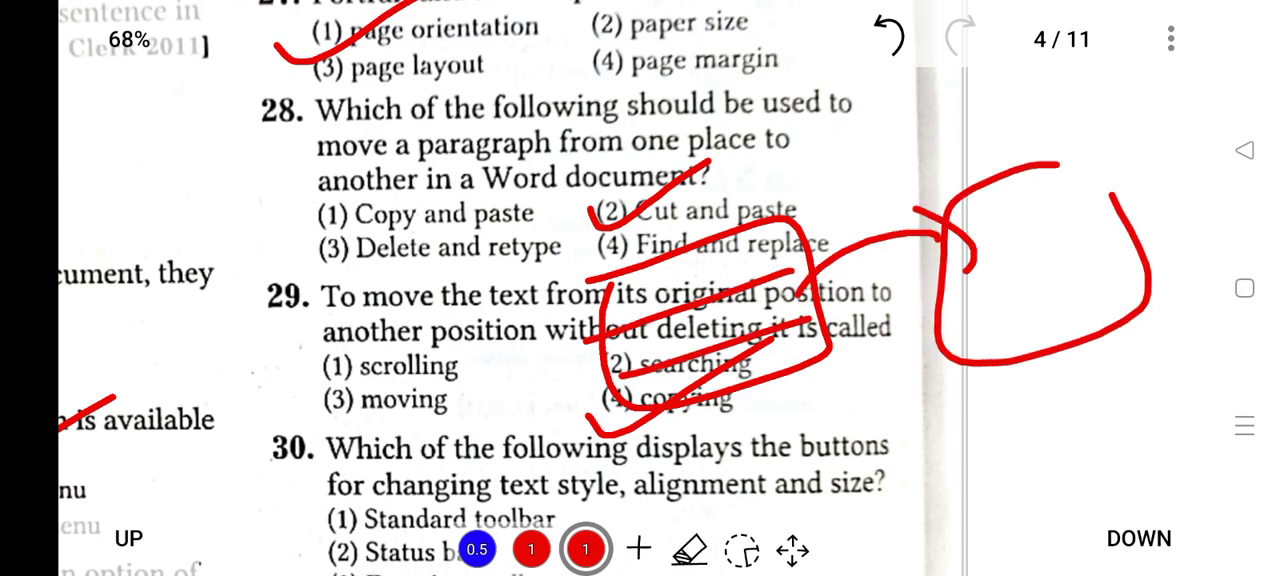
pyautogui.click(688, 548)
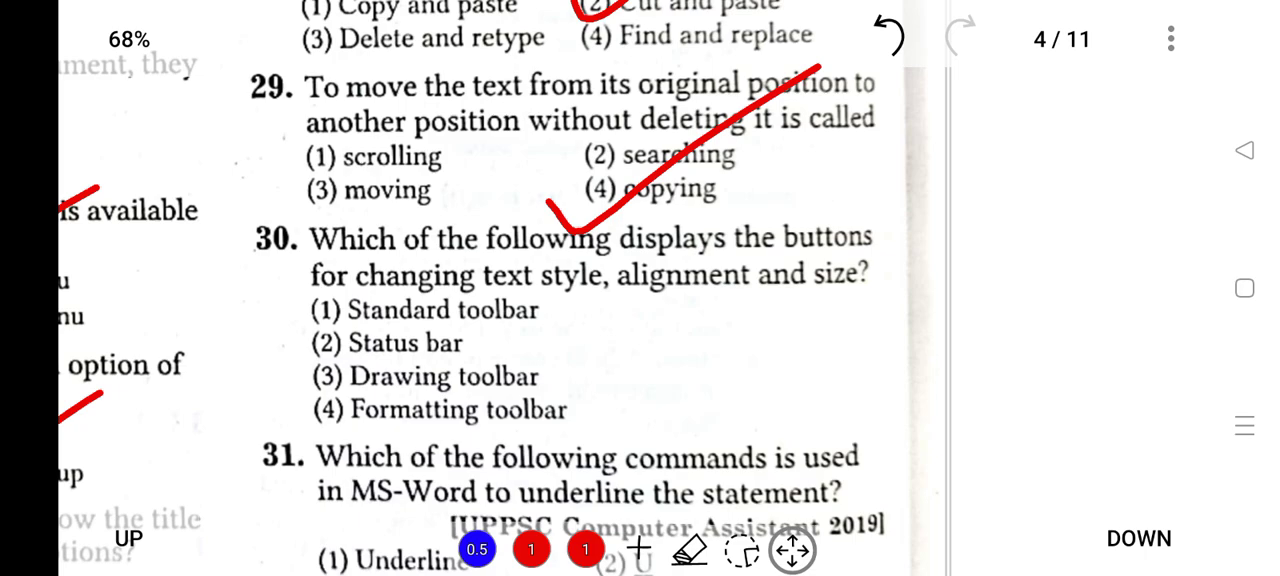
# Step: Tick Formatting toolbar for question 30 in red and return to the red pen
pyautogui.moveTo(290, 416); pyautogui.dragTo(450, 330)
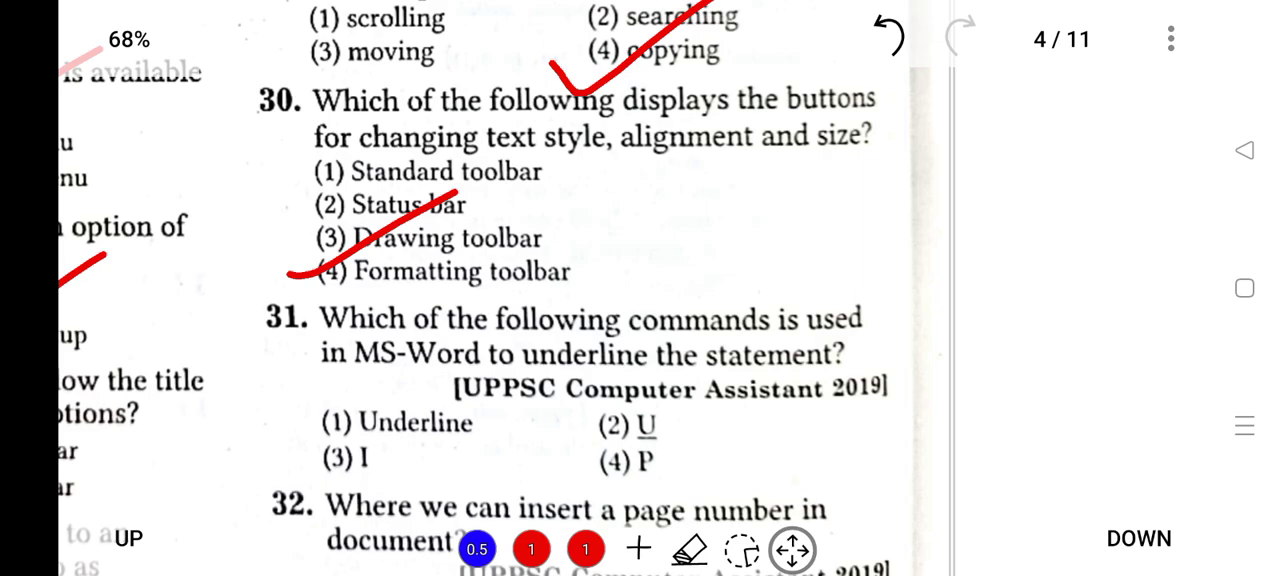
pyautogui.click(586, 548)
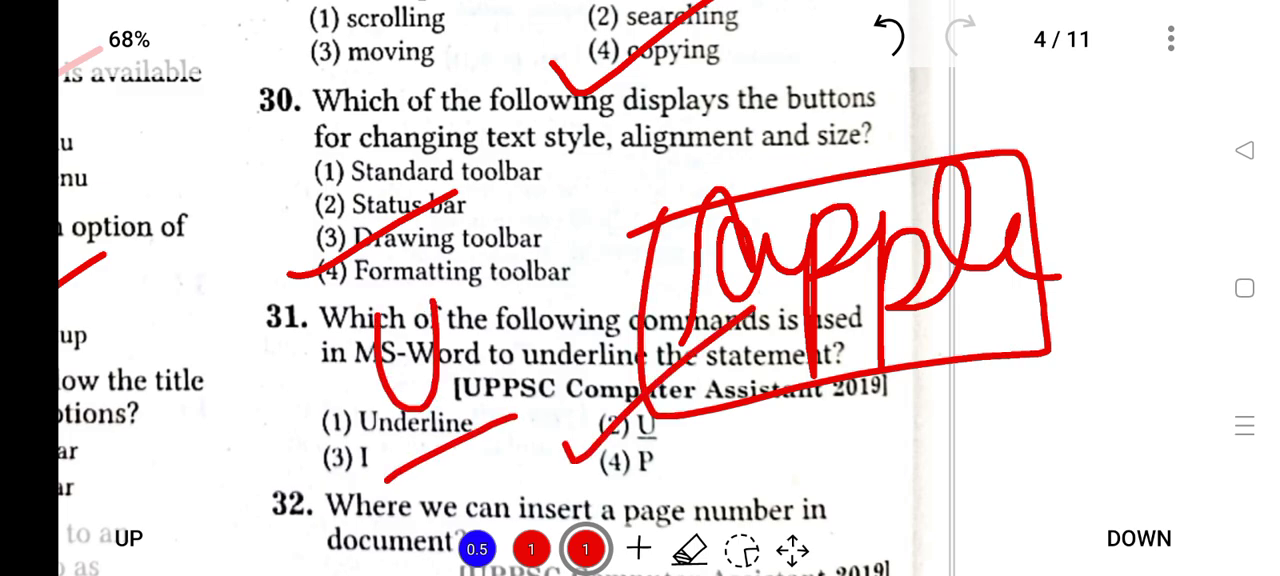
pyautogui.click(690, 548)
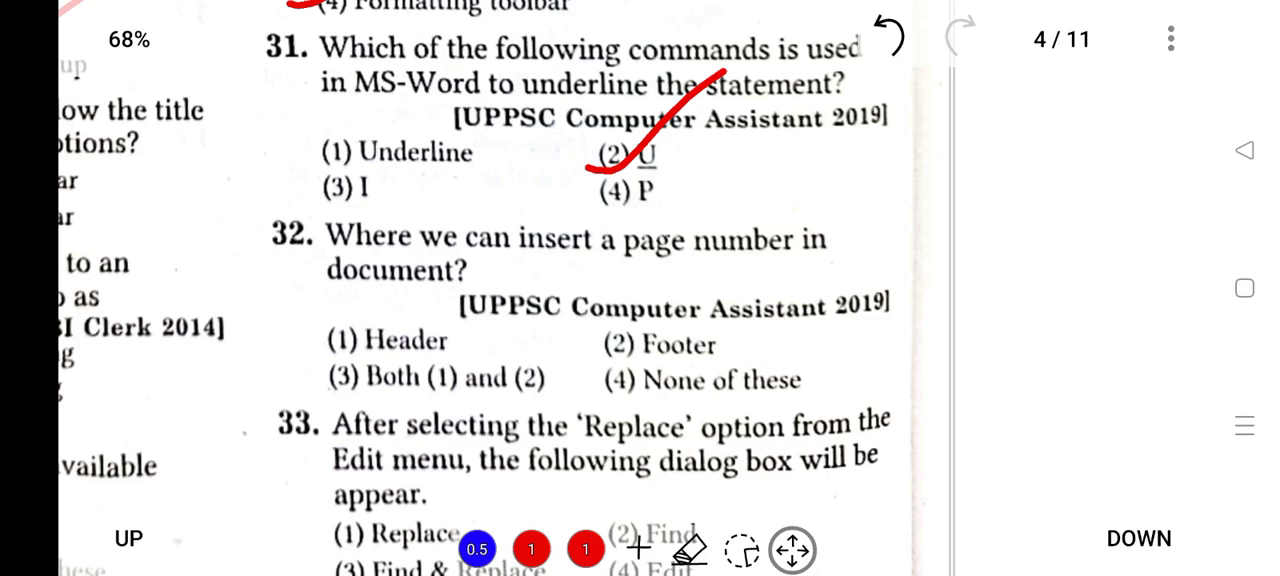
pyautogui.click(584, 550)
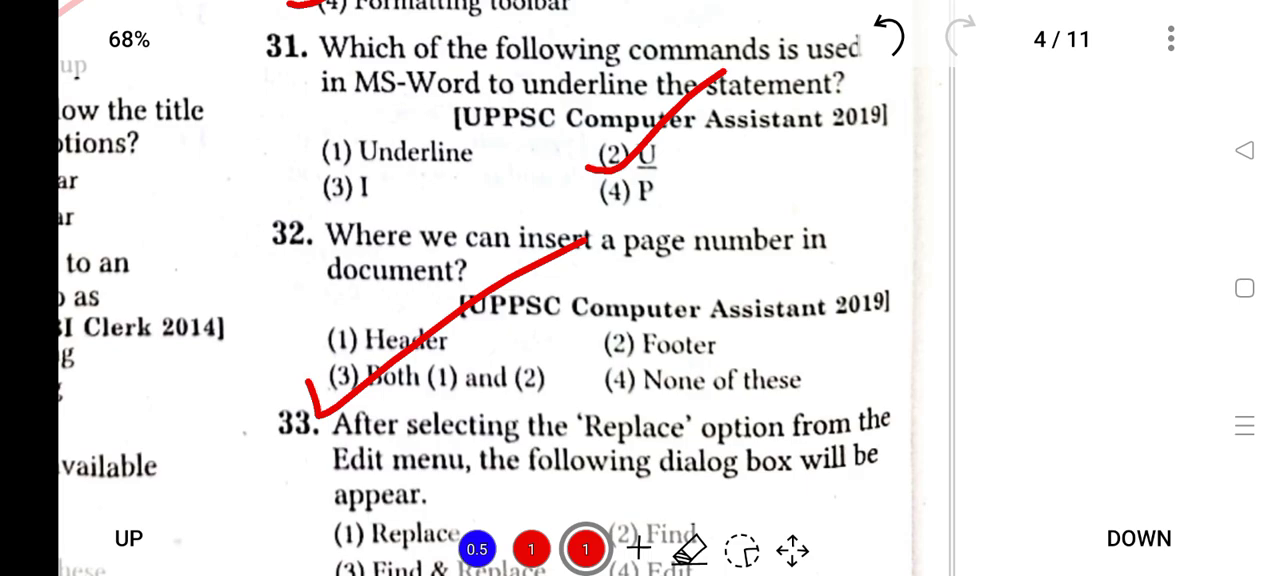
# Step: Tick Both (1) and (2) for question 32 and Find & Replace for question 33
pyautogui.moveTo(790, 220); pyautogui.dragTo(1010, 484)
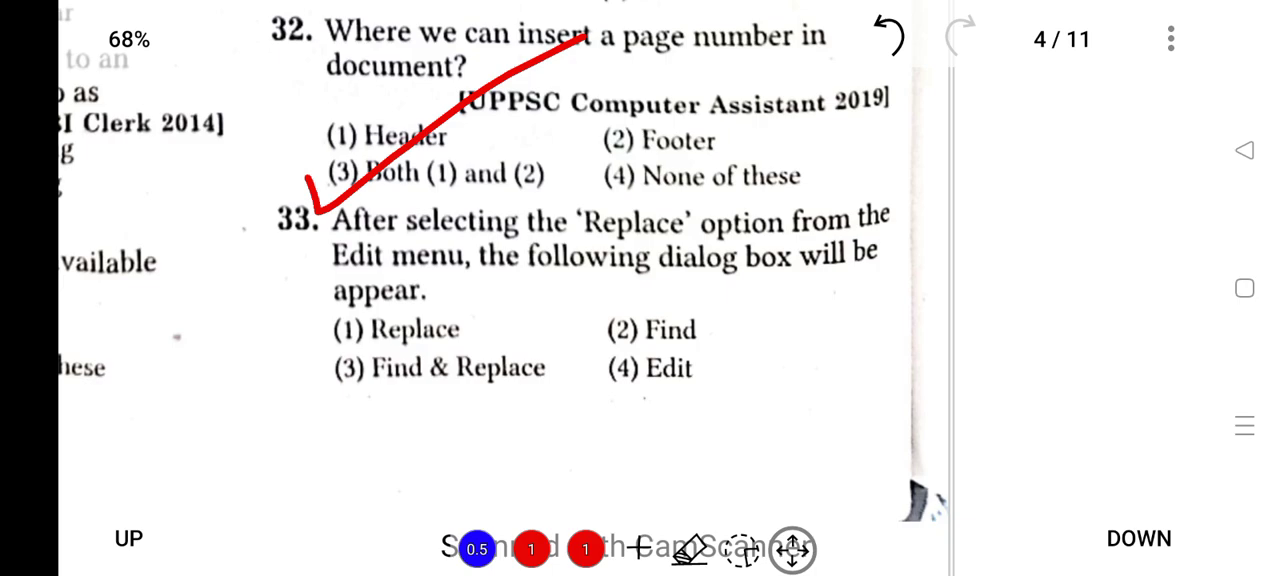
pyautogui.moveTo(656, 200); pyautogui.dragTo(300, 384)
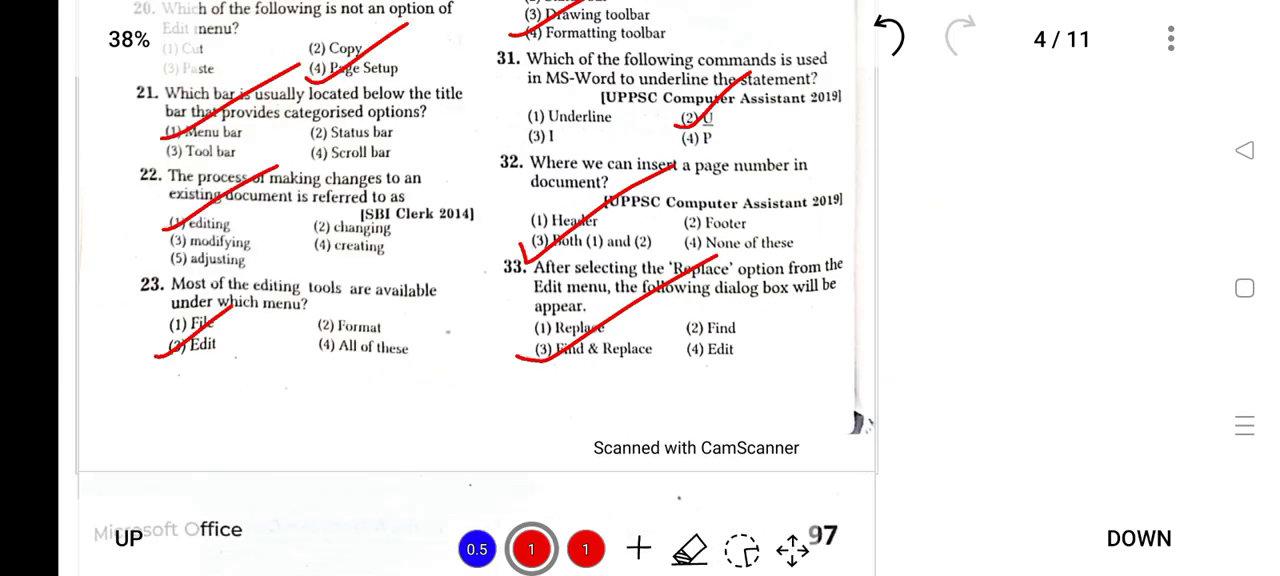
# Step: Tick Justify for question 34 and Both (1) and (2) for question 35 on page 5
pyautogui.scroll(-3)
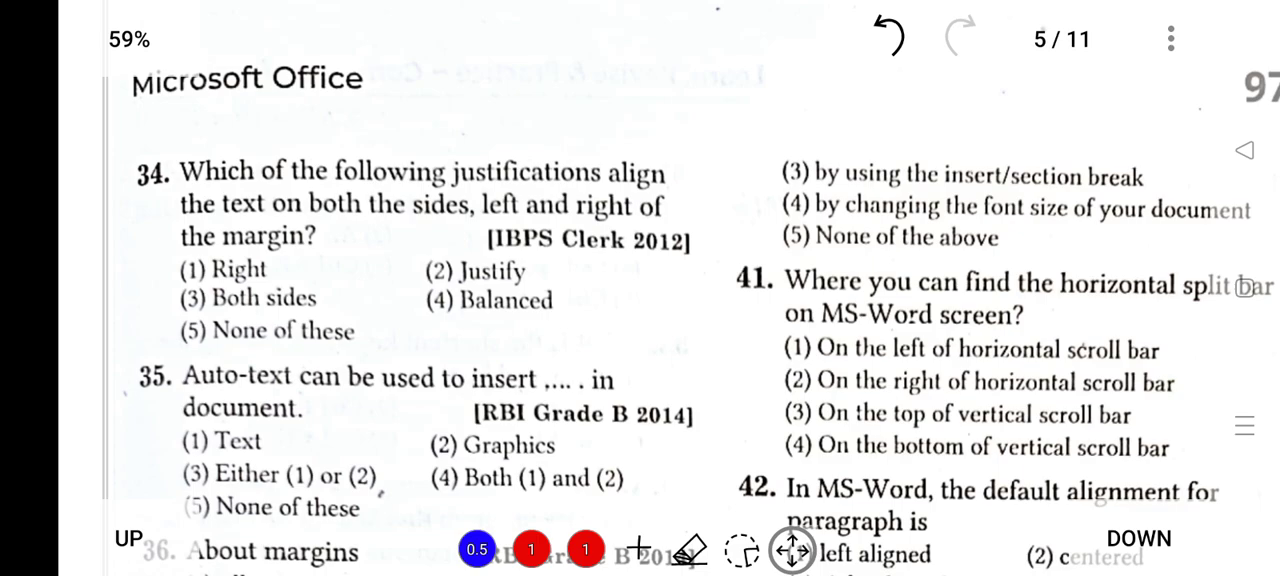
pyautogui.click(584, 548)
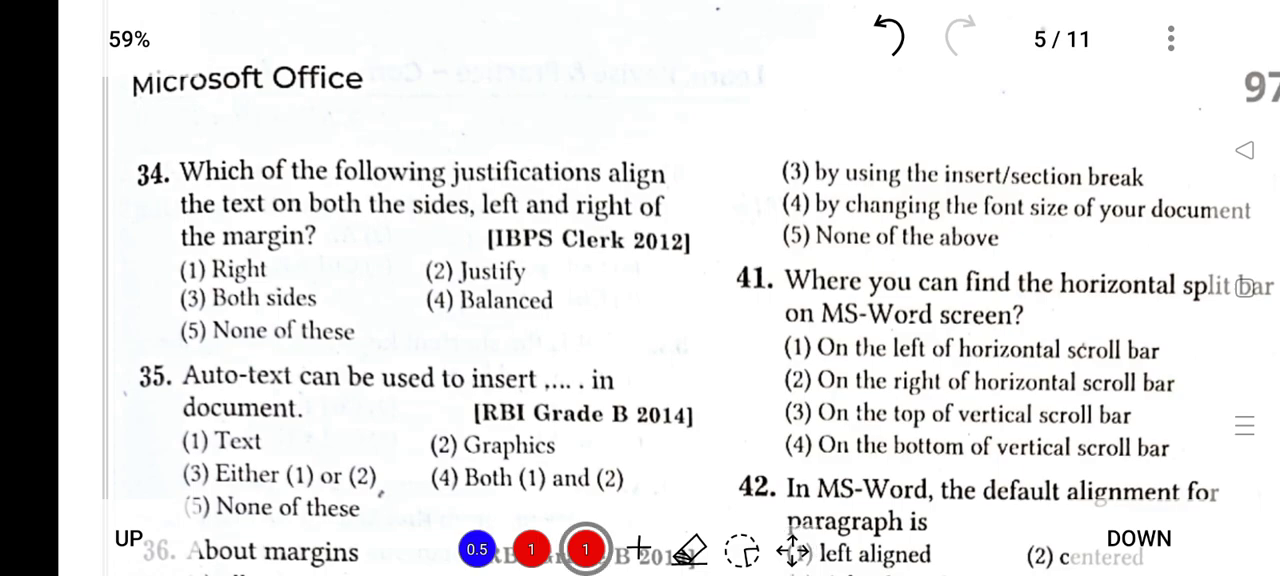
pyautogui.moveTo(484, 316); pyautogui.dragTo(820, 136)
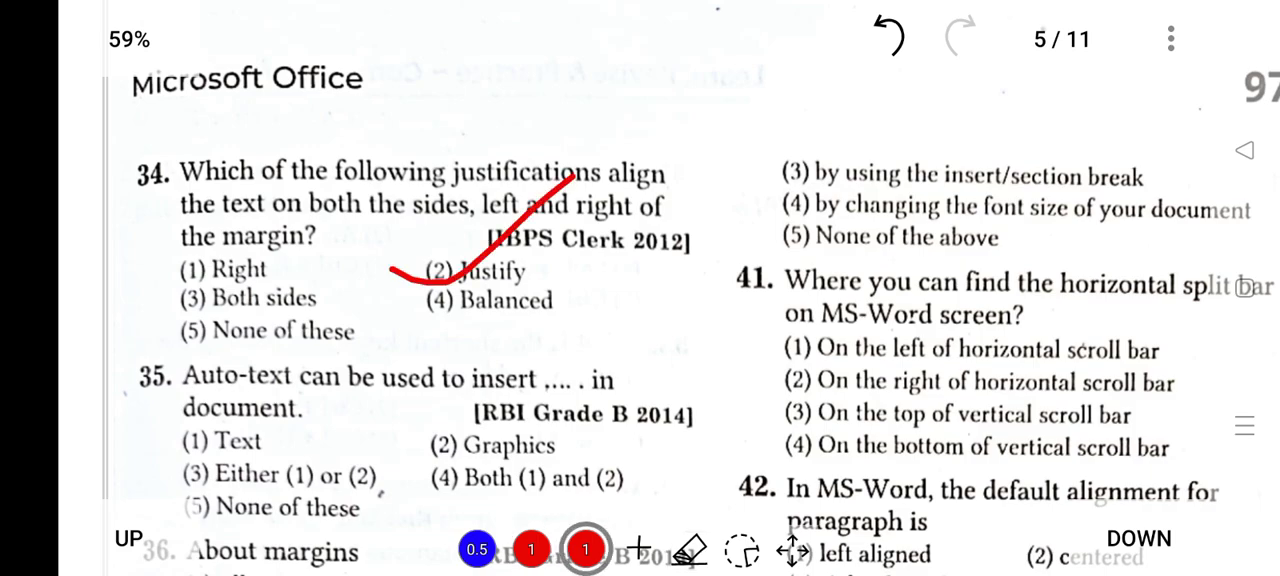
pyautogui.click(692, 548)
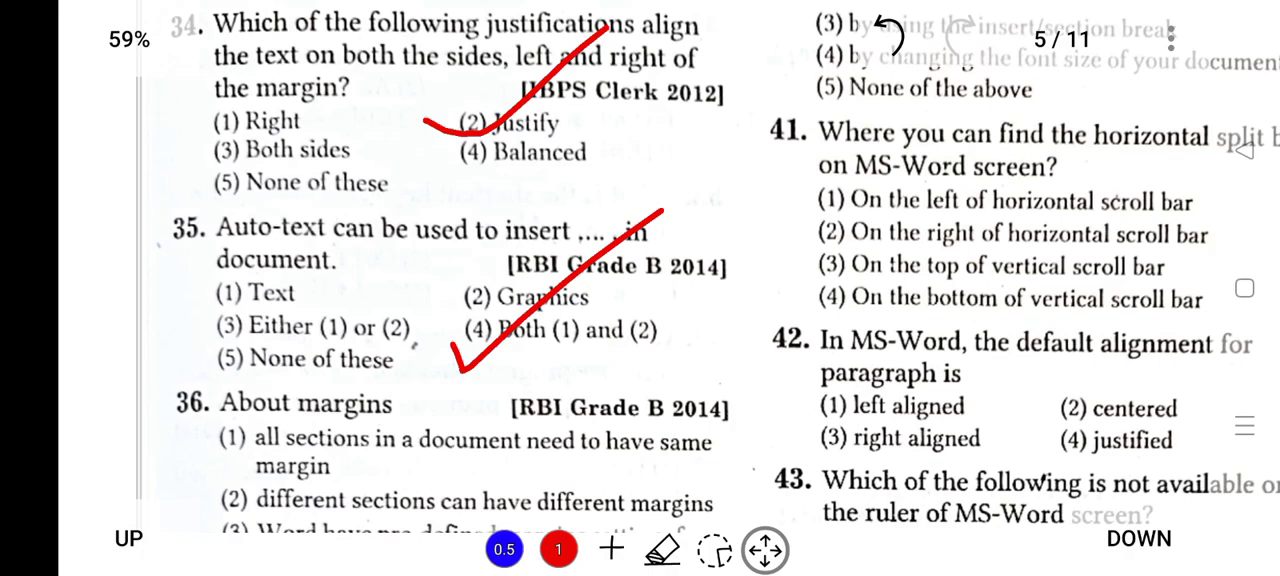
# Step: Mark Q36 option 2 and tick 'line' as the answer to question 37 in red
pyautogui.scroll(-3)
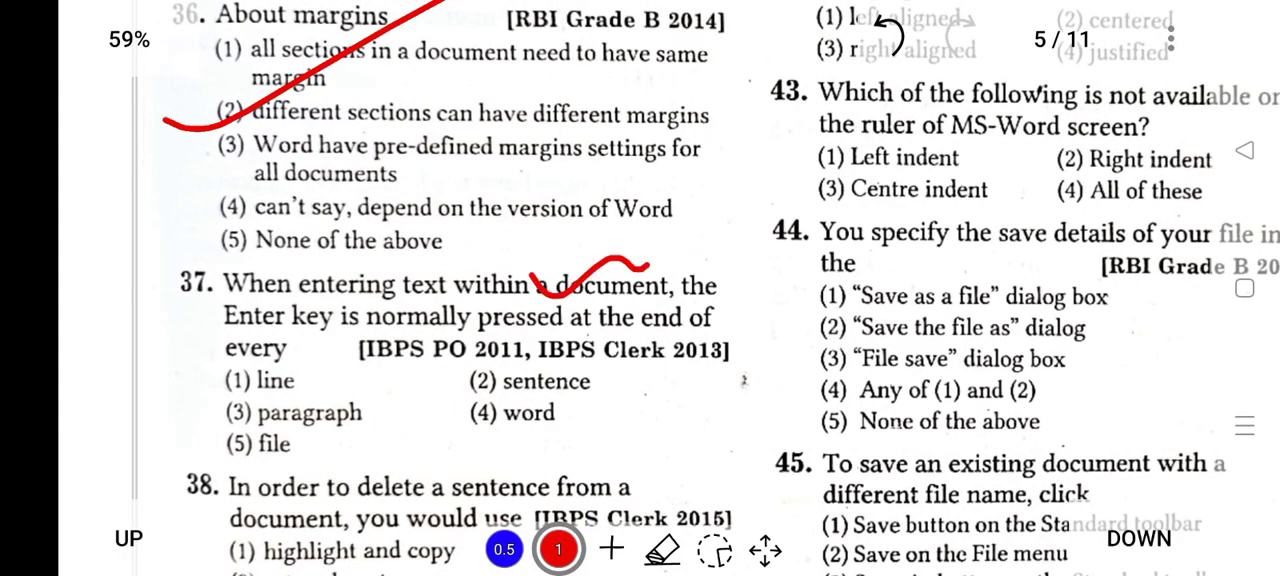
pyautogui.moveTo(650, 250); pyautogui.dragTo(810, 210)
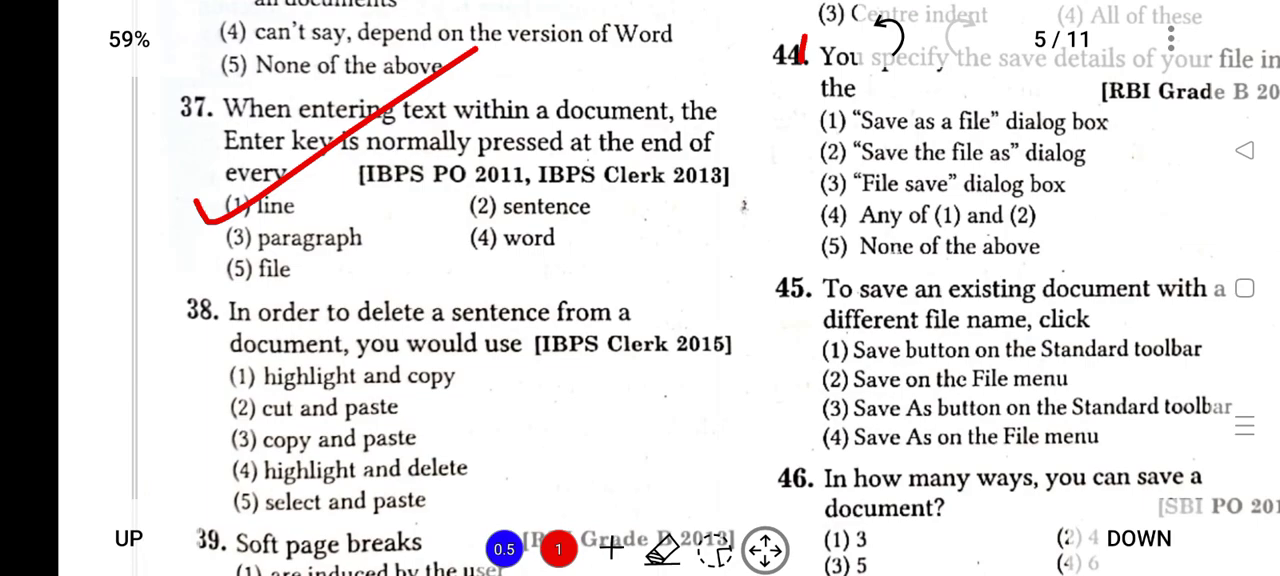
pyautogui.click(558, 548)
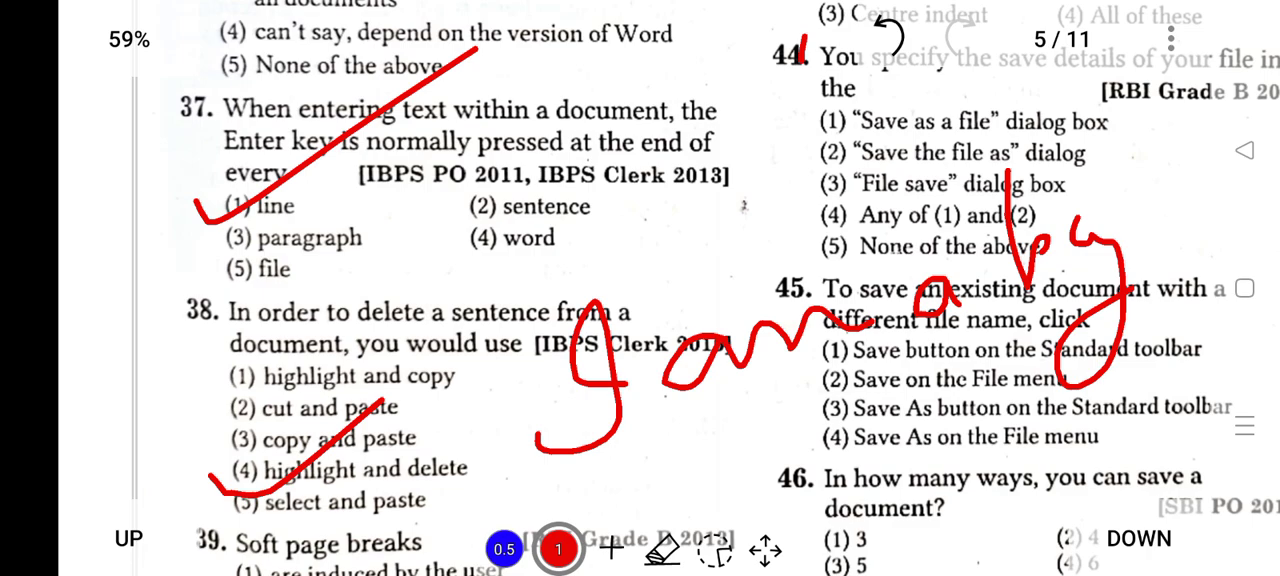
# Step: Tick Q38 option 4 and Q39 option 2 and handwrite an example word beside question 38
pyautogui.moveTo(1130, 224); pyautogui.dragTo(1156, 222)
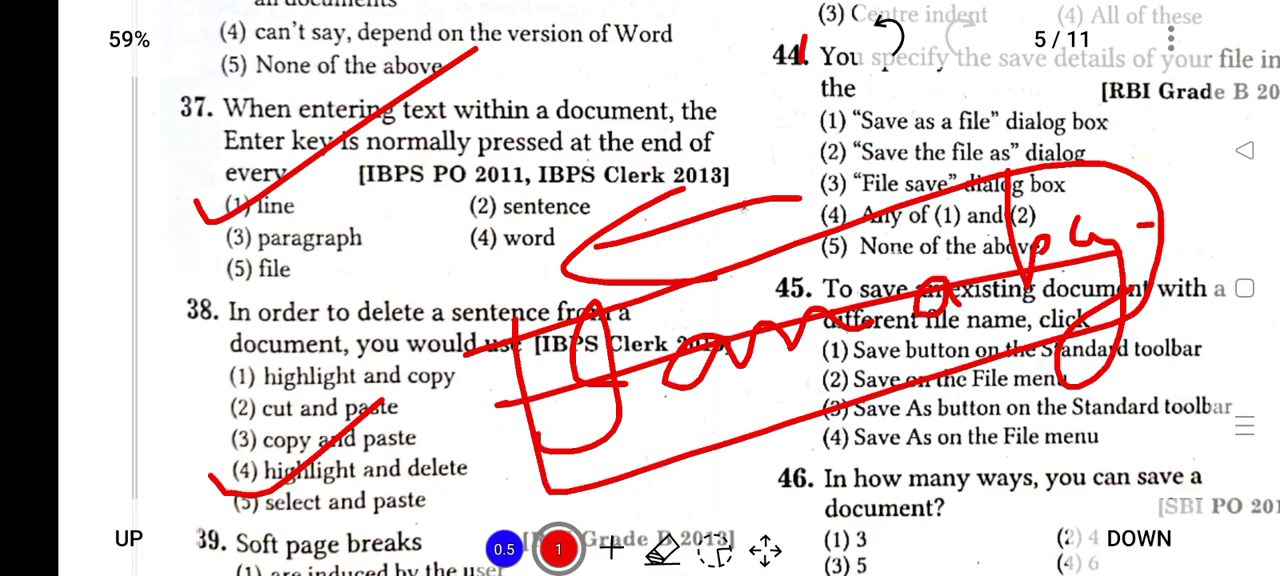
pyautogui.click(664, 552)
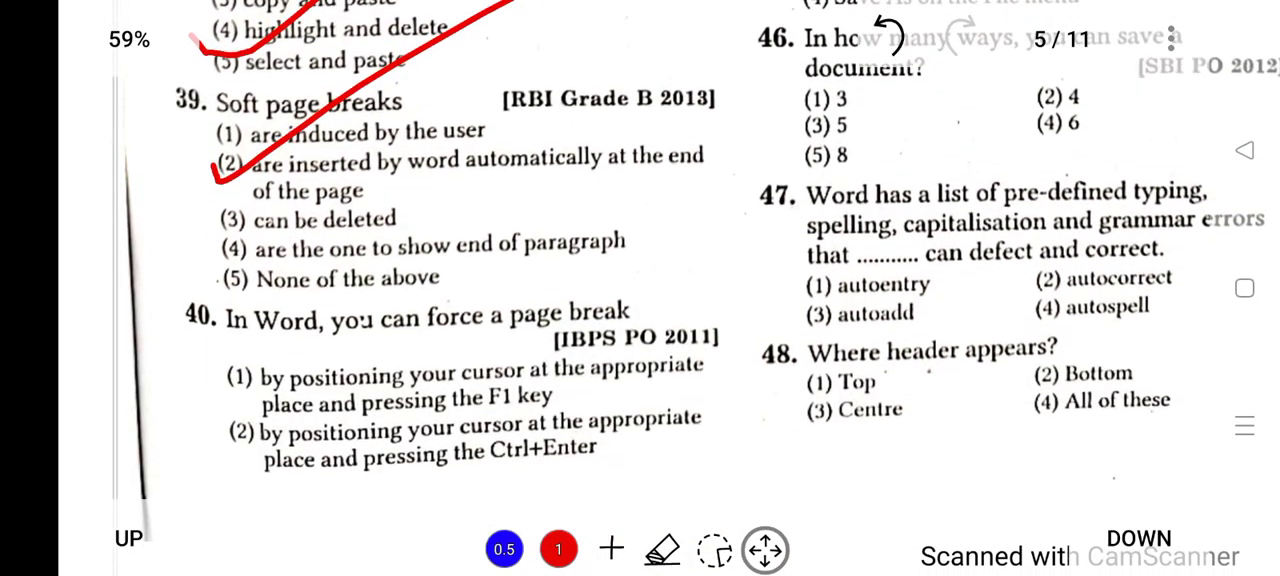
# Step: Scroll down page 5 to questions 45 and 46 for marking Save As and 3
pyautogui.scroll(-3)
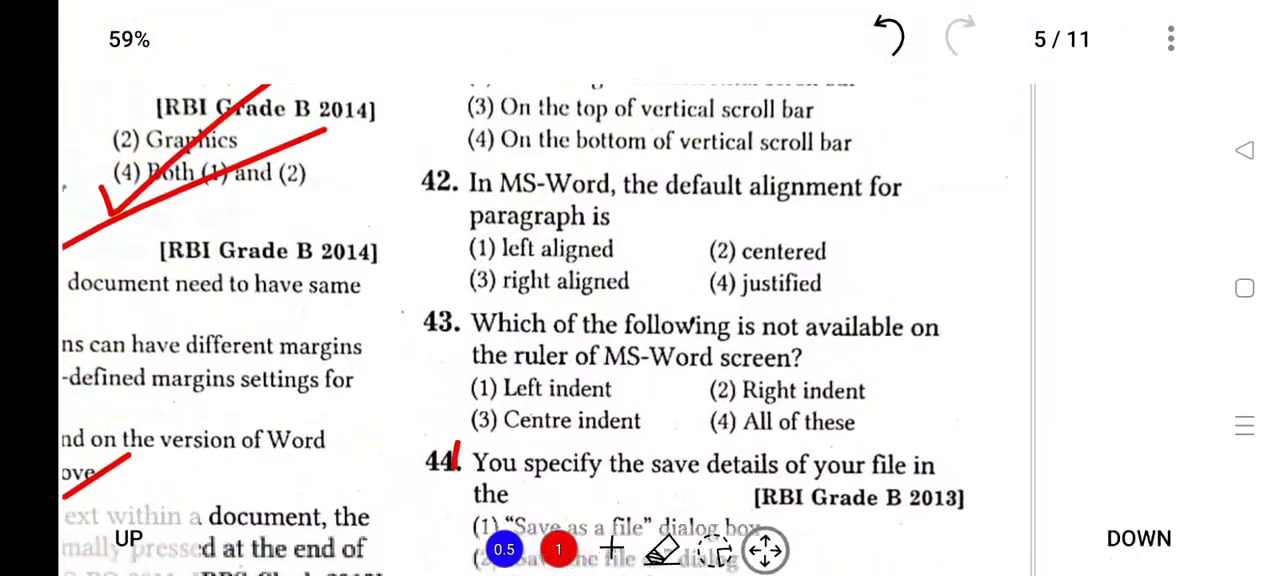
pyautogui.scroll(-3)
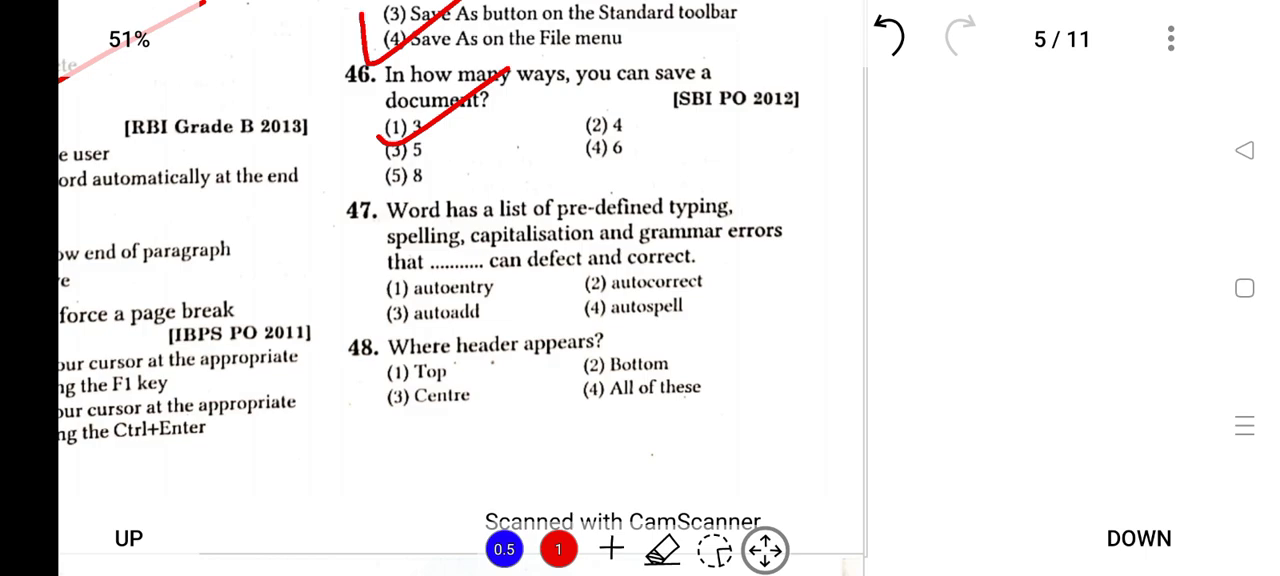
# Step: Mark autocorrect for Q47, tick Top for Q48, and sketch a page-shaped box in the margin
pyautogui.click(558, 548)
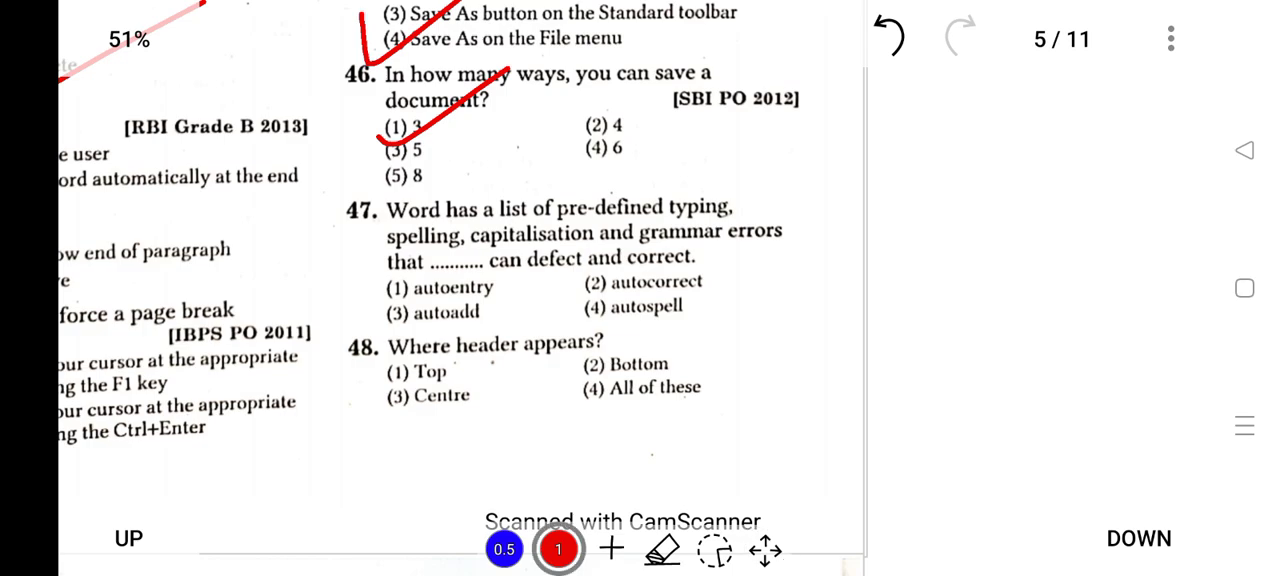
pyautogui.moveTo(576, 290); pyautogui.dragTo(710, 196)
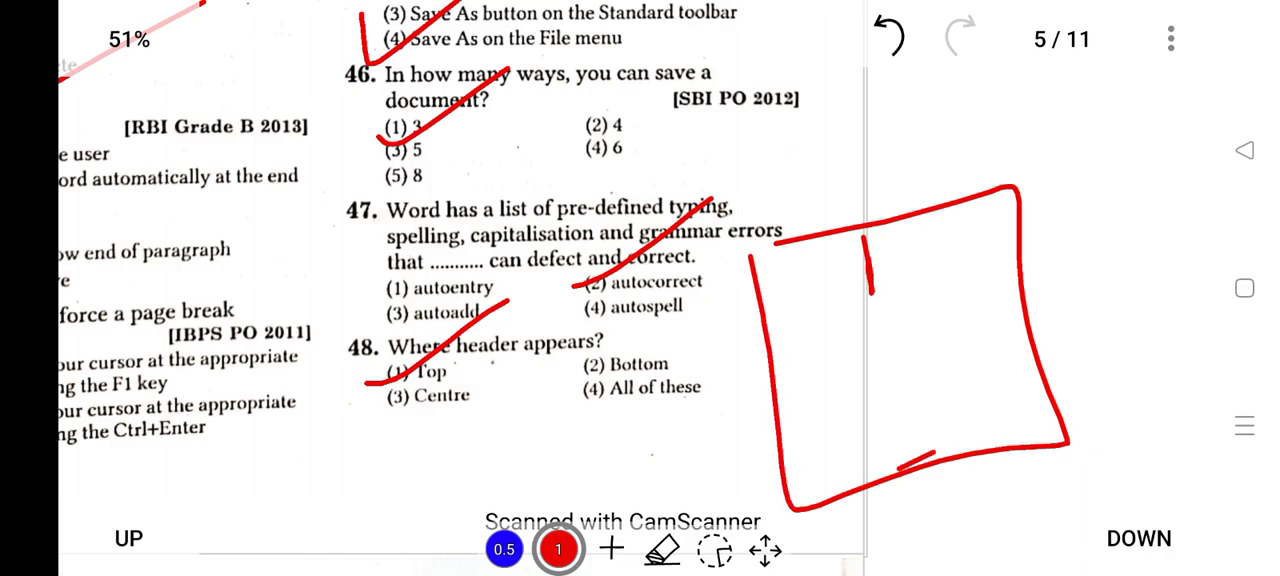
pyautogui.moveTo(904, 464); pyautogui.dragTo(944, 440)
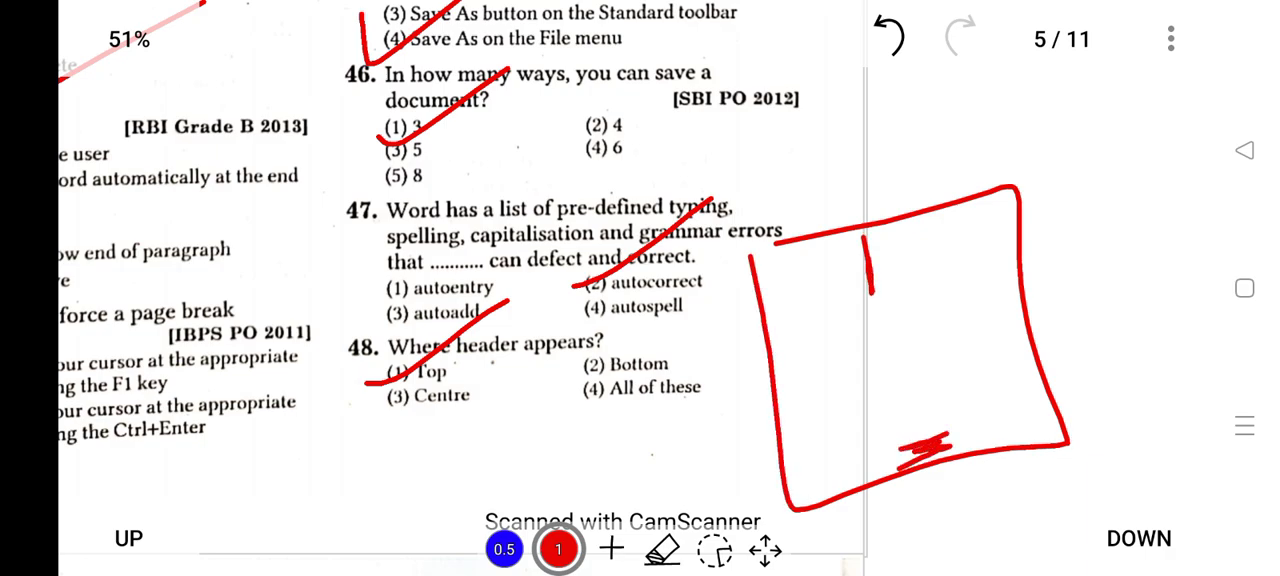